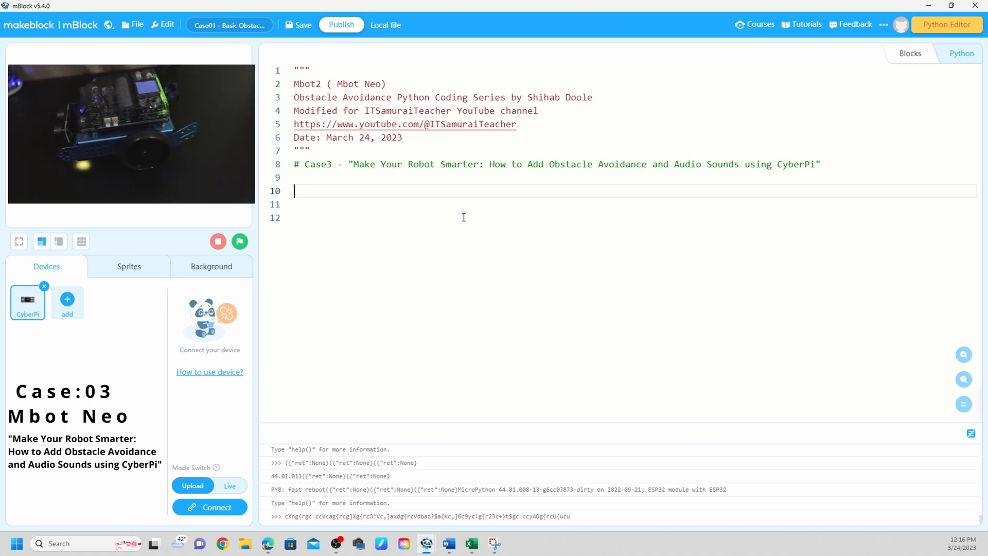
# Add the line import mbuild, mbot2, event, time, cyberpi below the header comments.
pyautogui.write('im')
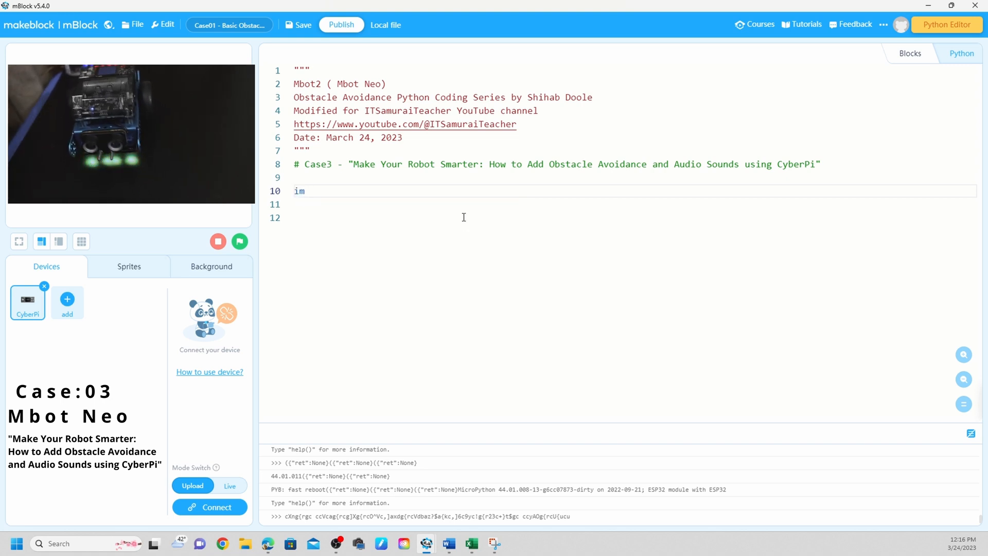
pyautogui.write('port m')
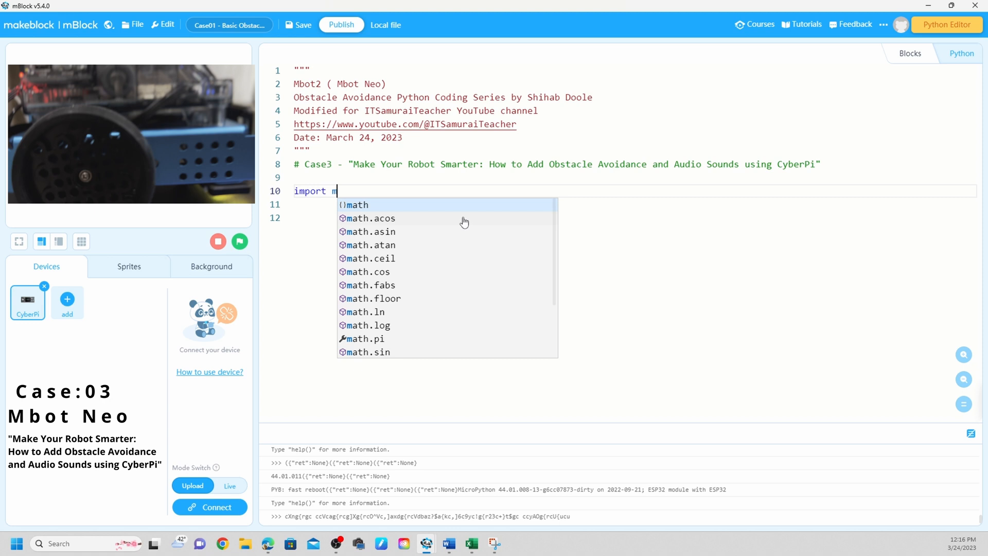
pyautogui.write('build,')
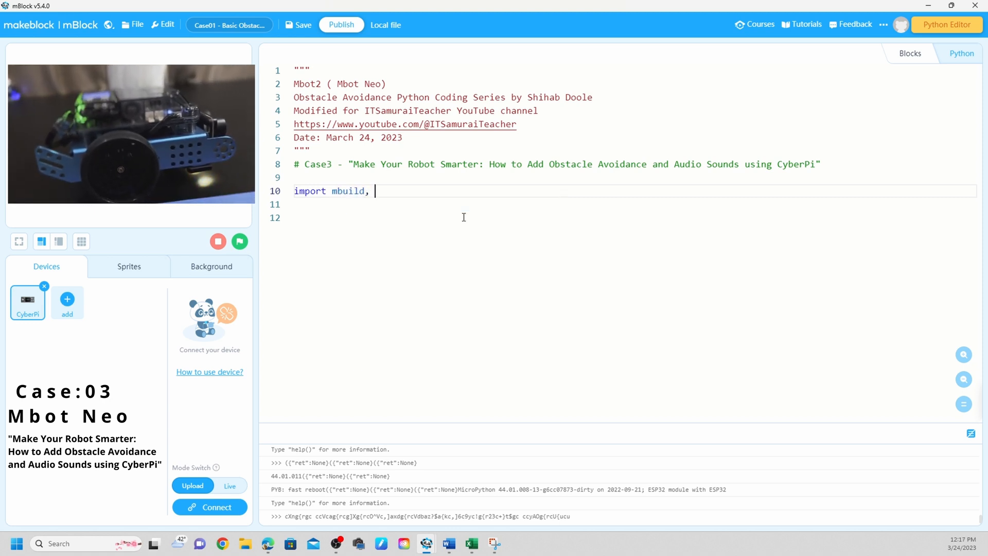
pyautogui.write('mbot')
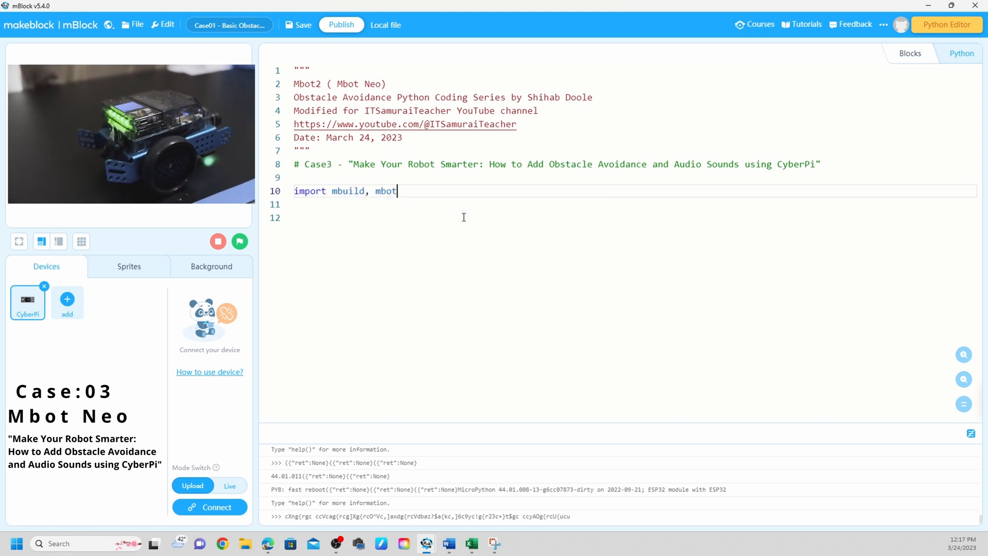
pyautogui.write('2')
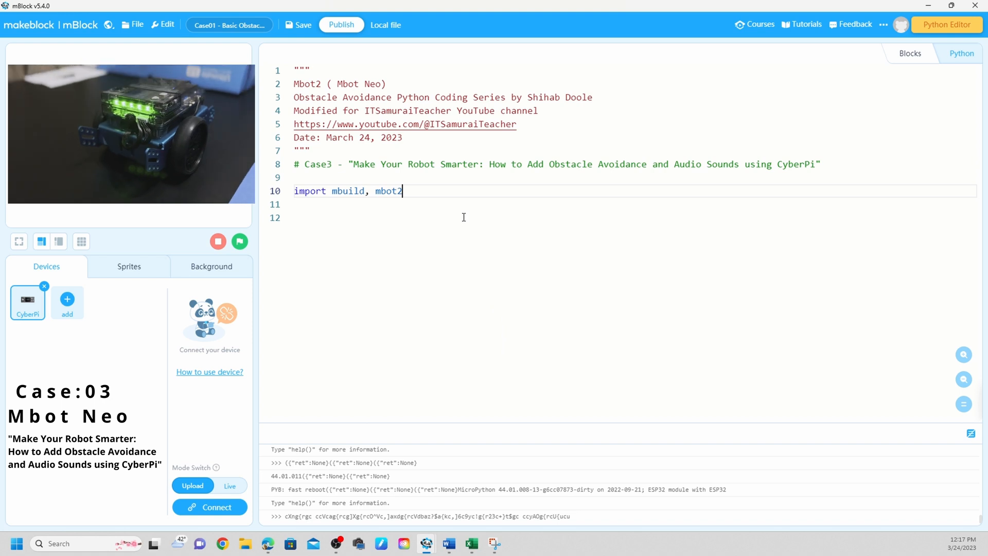
pyautogui.write(', event,')
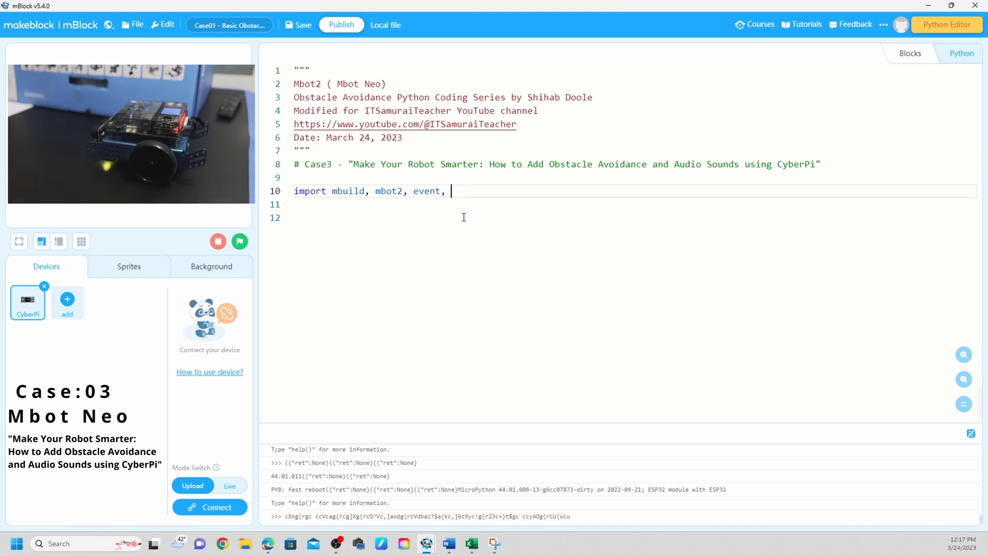
pyautogui.write('time, cyberpi')
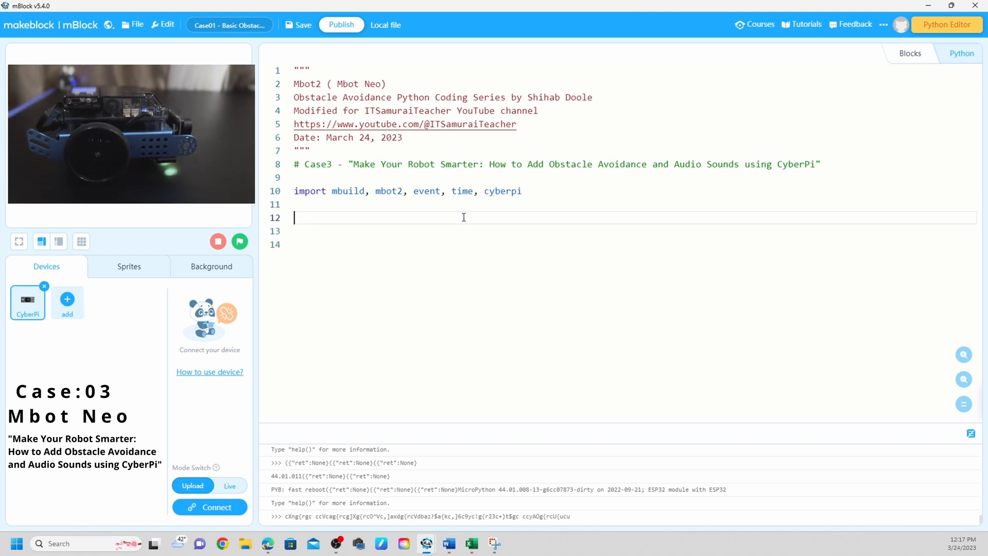
pyautogui.write('@event')
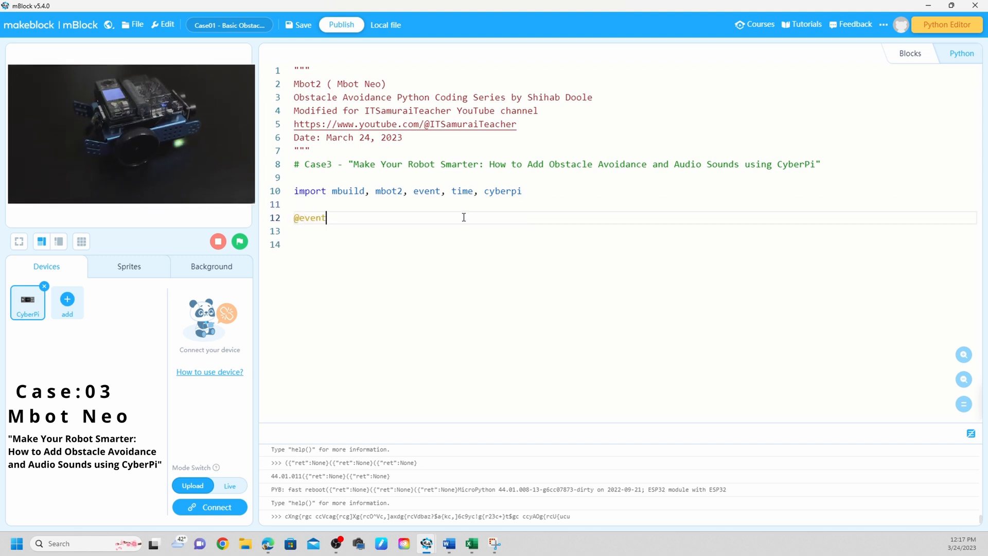
pyautogui.write('.st')
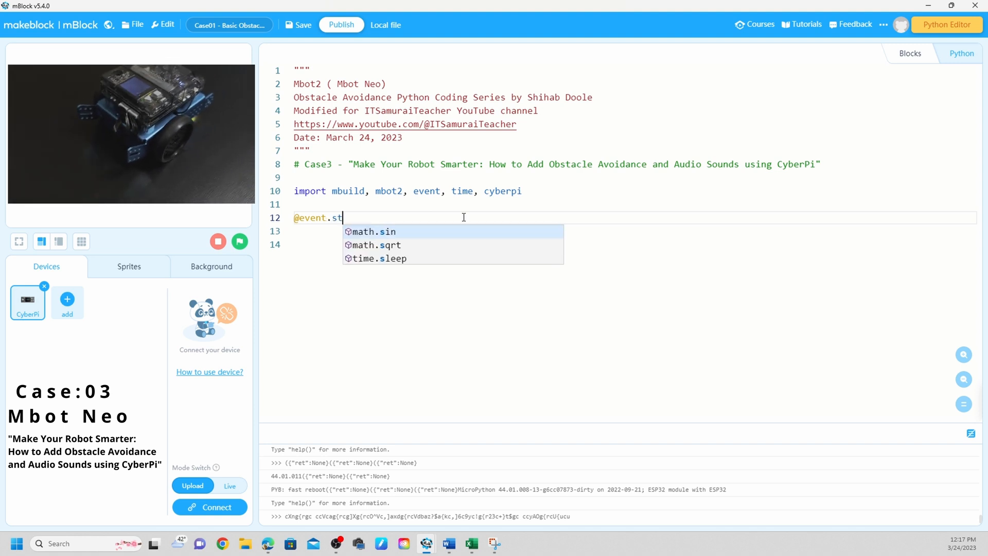
pyautogui.write('art')
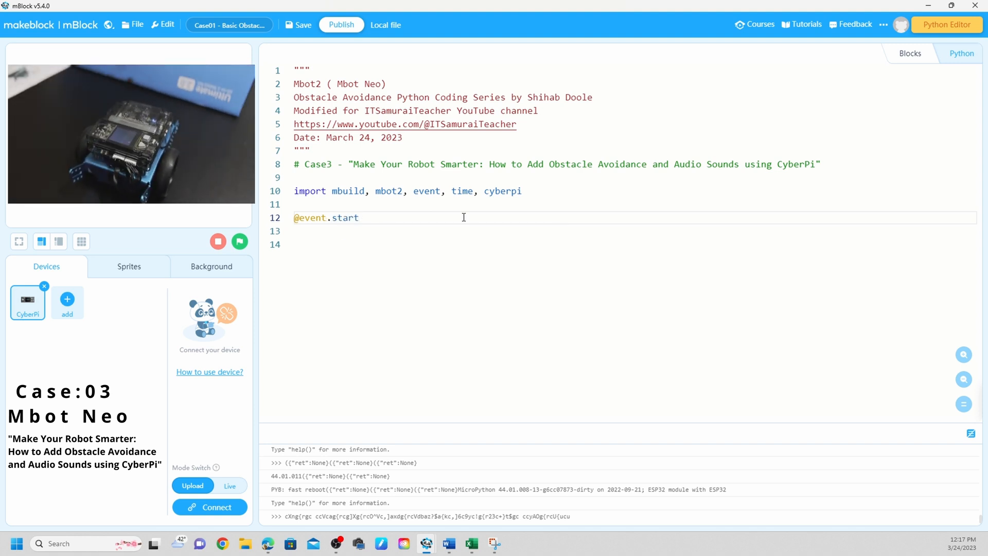
pyautogui.write('def')
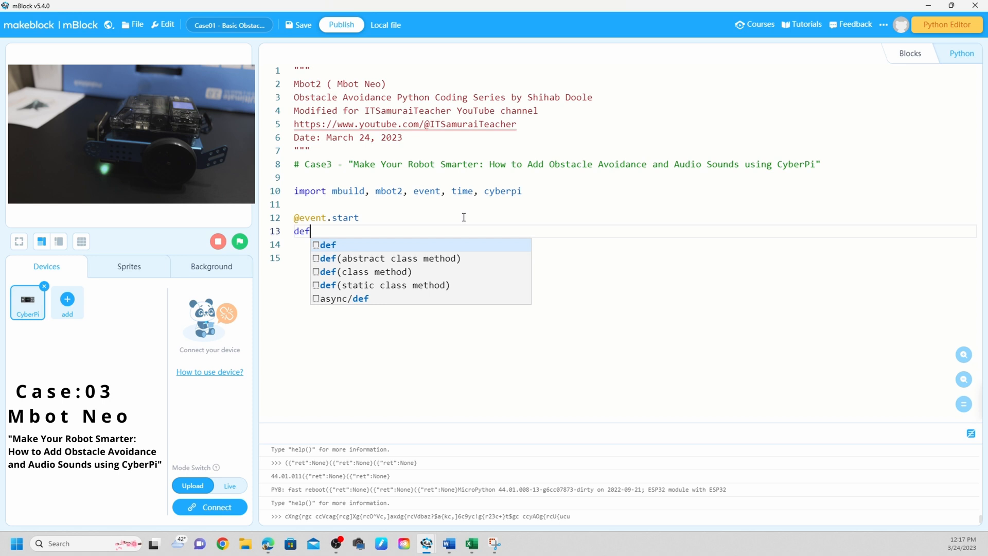
pyautogui.write('on_')
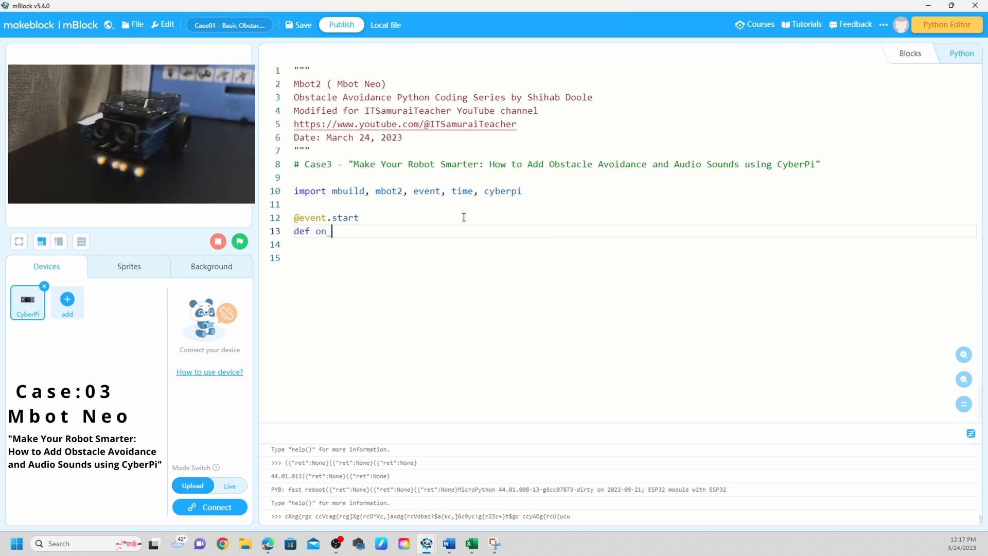
pyautogui.write('start()')
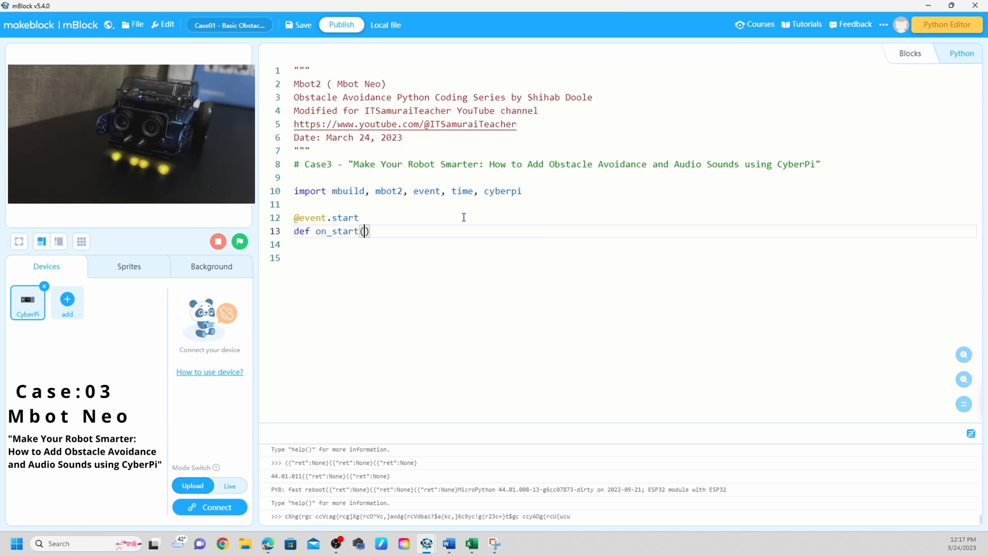
pyautogui.write(':')
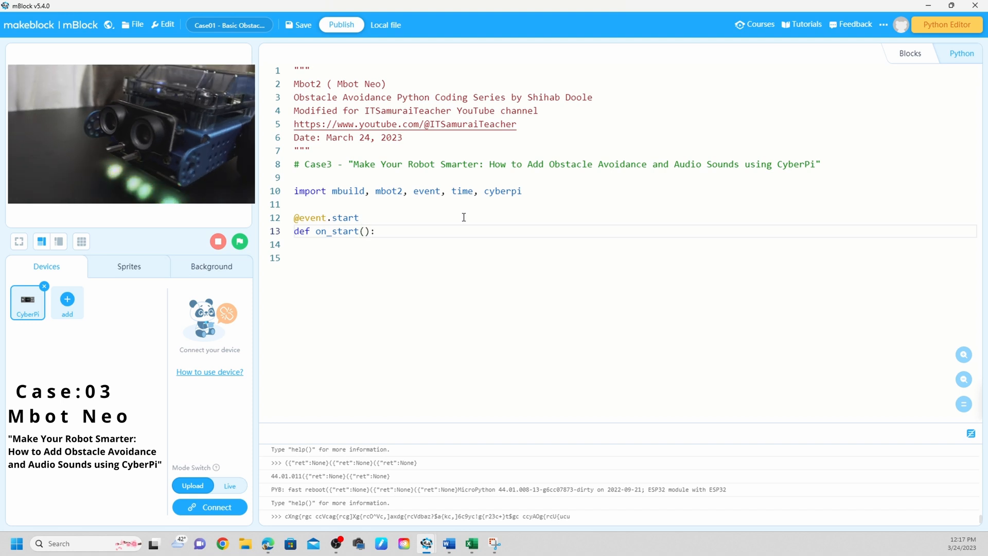
pyautogui.press('Enter')
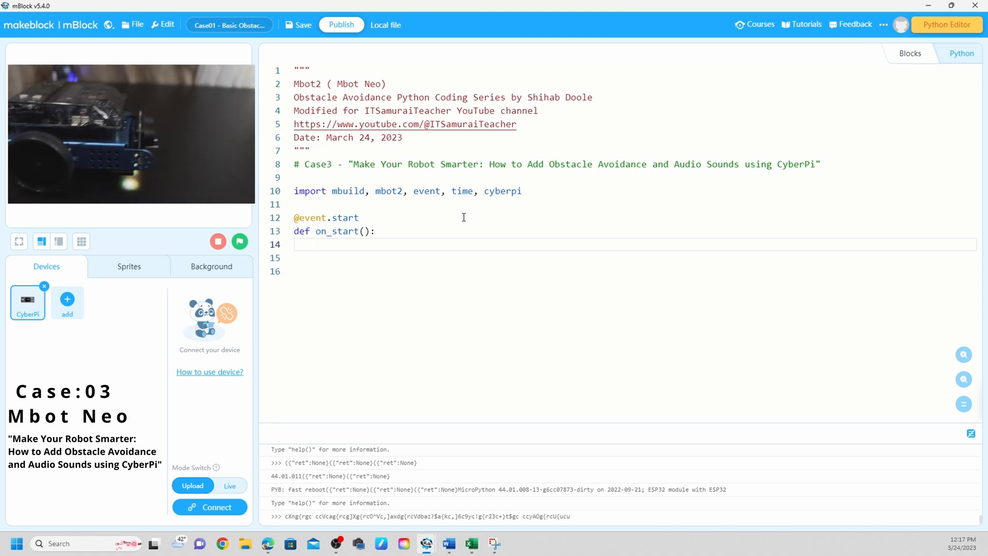
pyautogui.write('while')
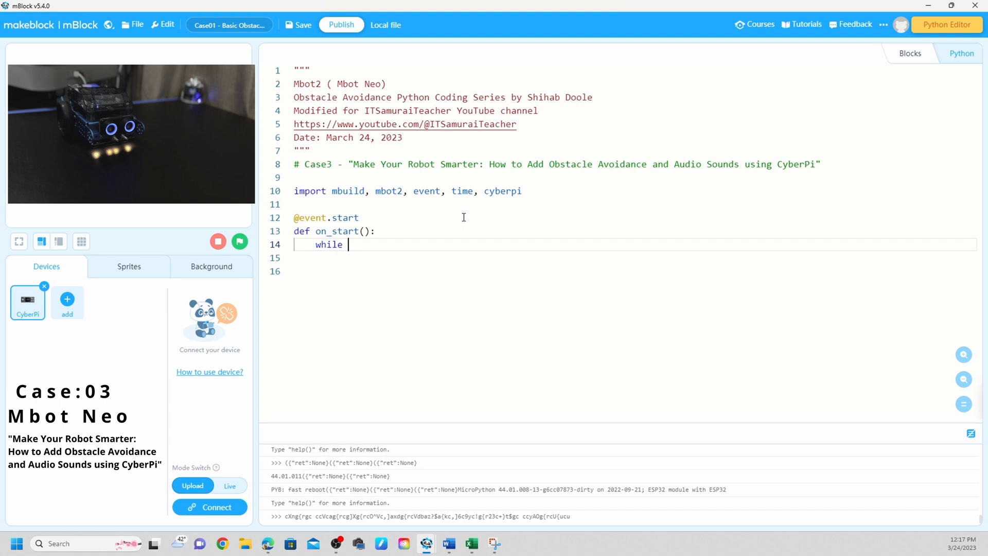
pyautogui.write('True:')
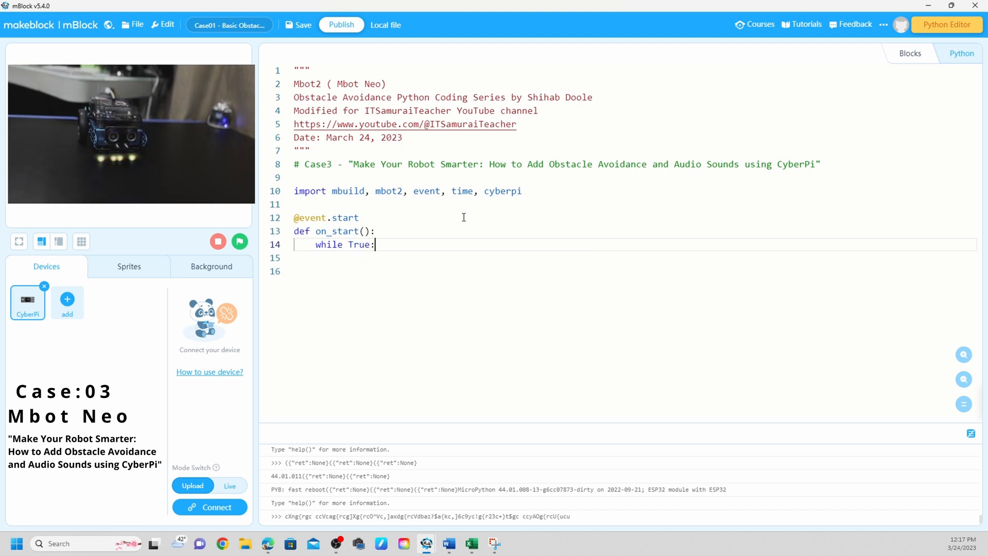
# Add if mbuild.ultrasonic2.get(1) < 15: inside the loop and enlarge the editor text.
pyautogui.write('if')
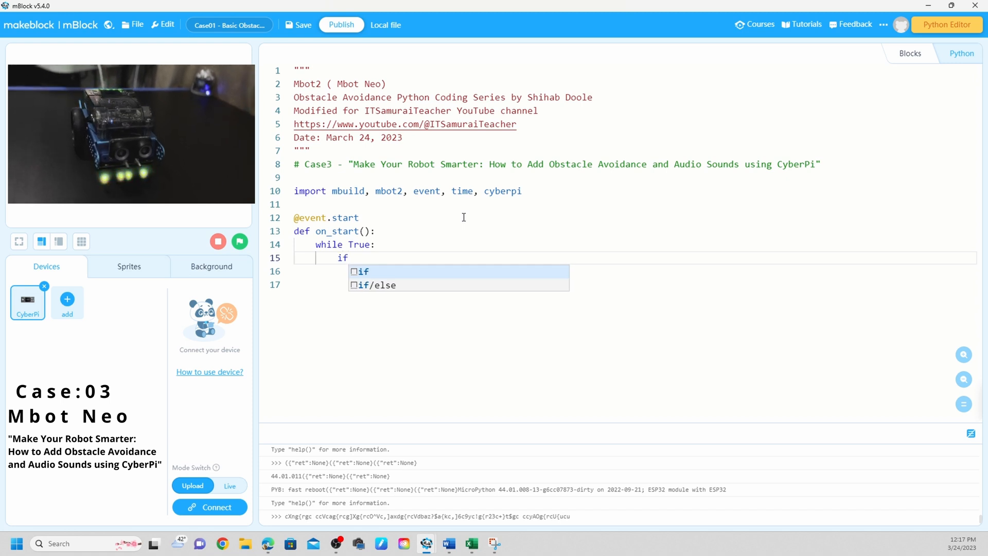
pyautogui.write('mbui')
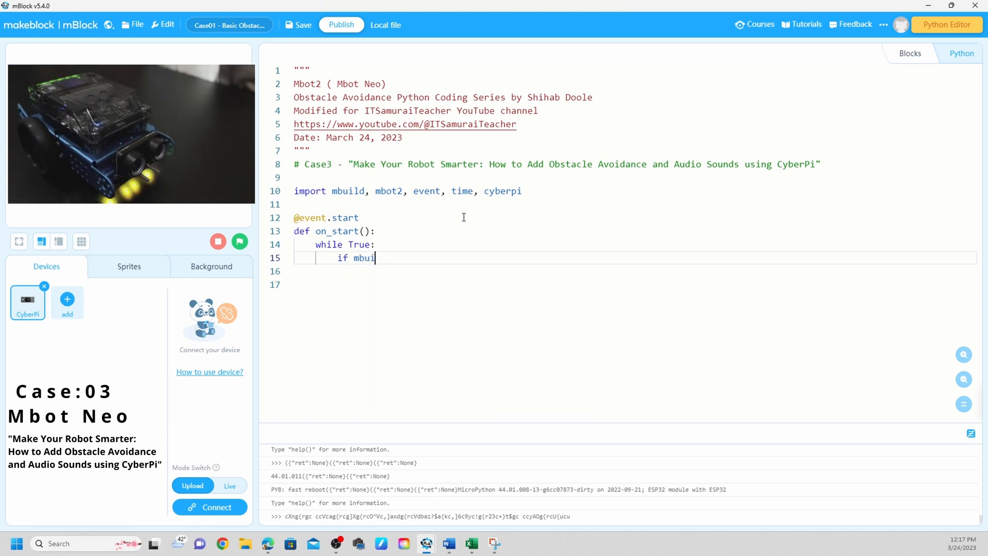
pyautogui.write('ld.')
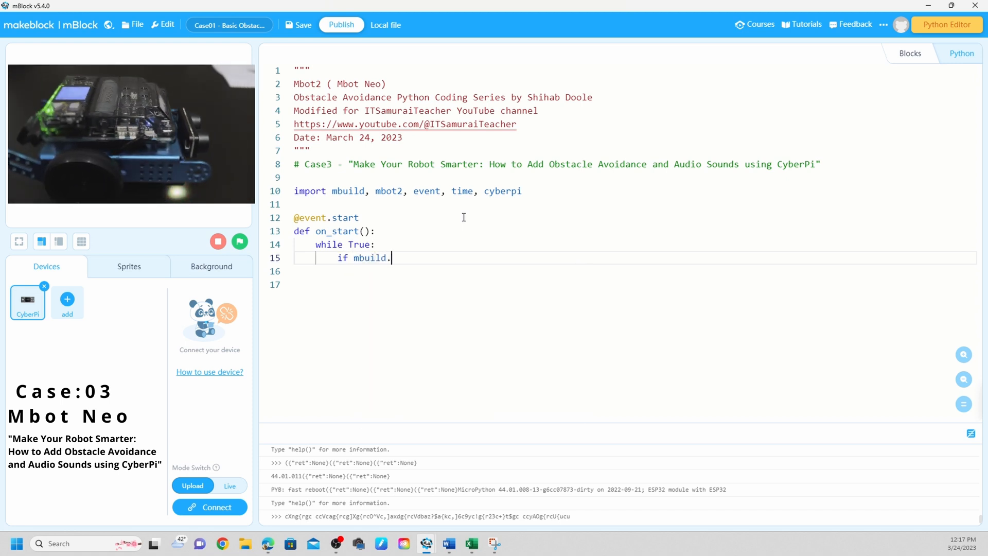
pyautogui.write('u')
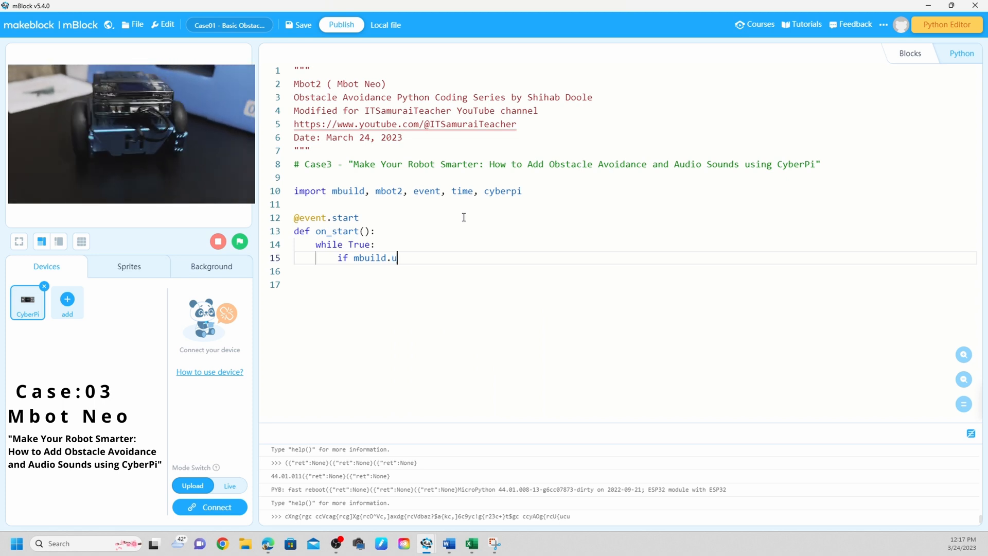
pyautogui.write('ltrasonic')
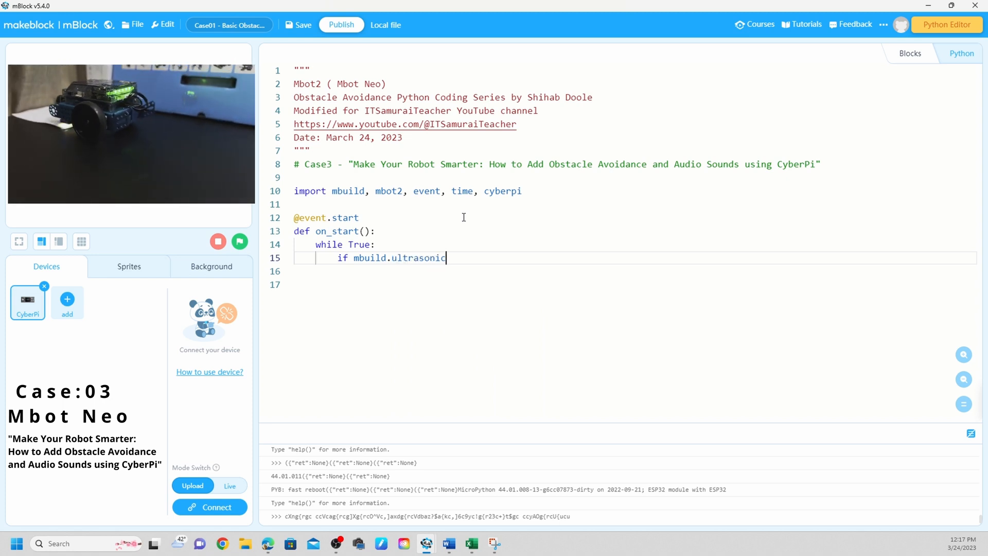
pyautogui.write('2')
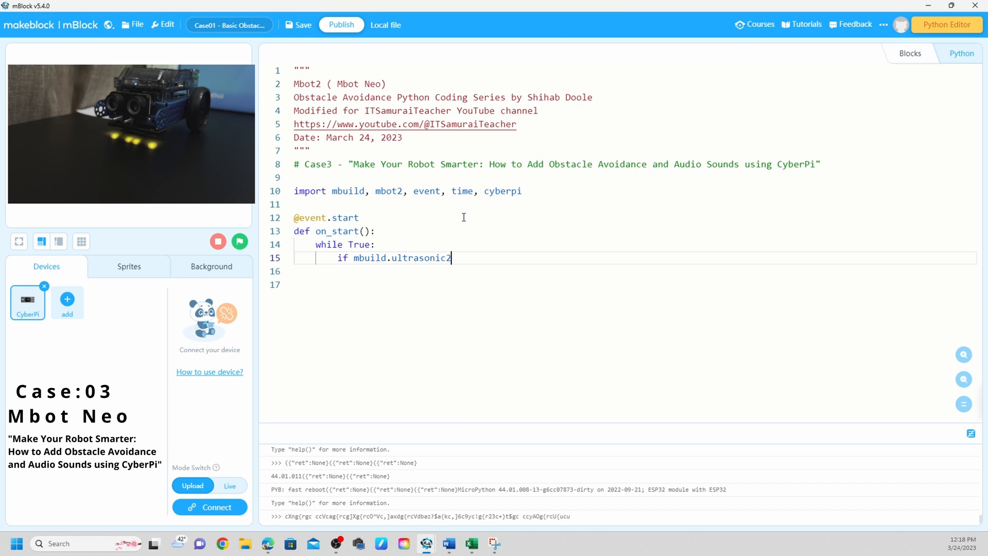
pyautogui.write('.e')
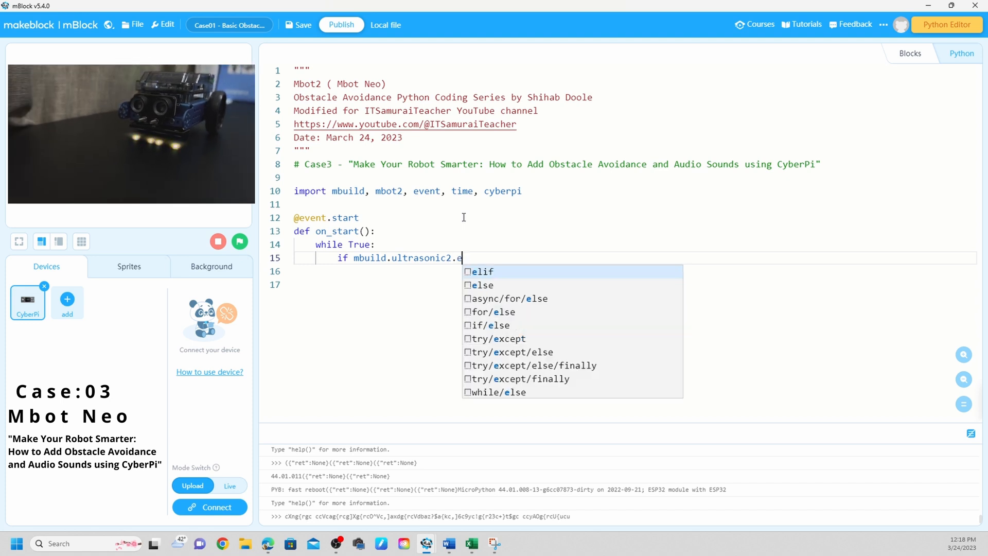
pyautogui.write('get')
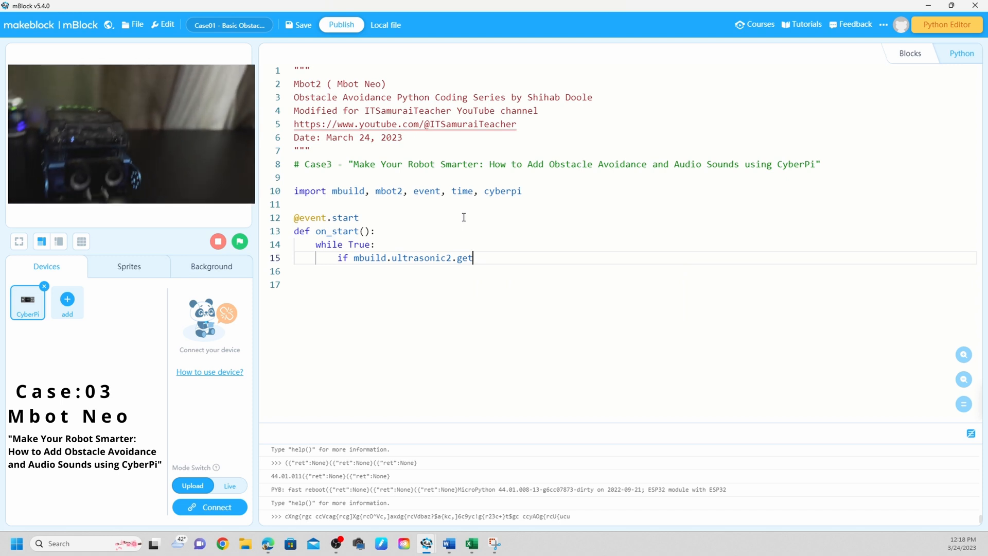
pyautogui.write('()')
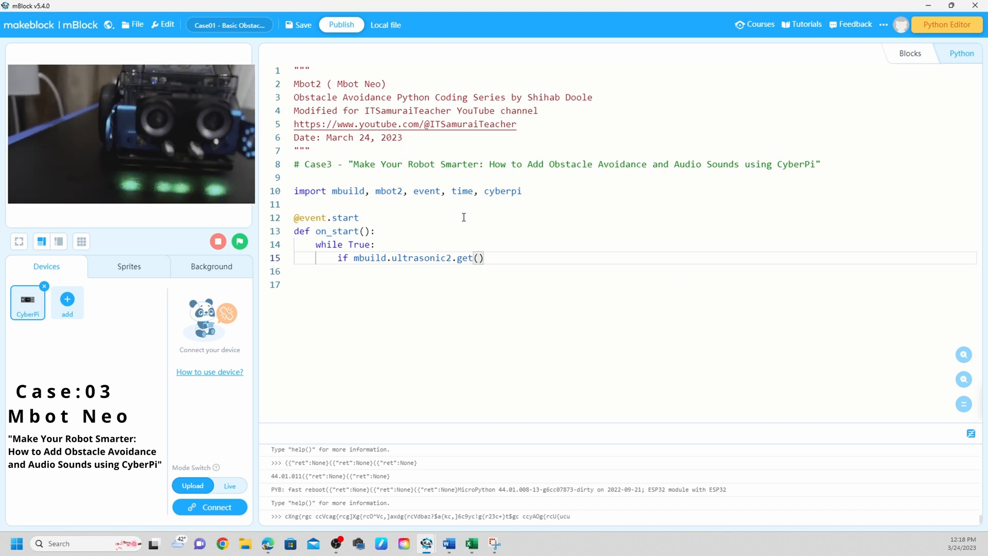
pyautogui.write('1')
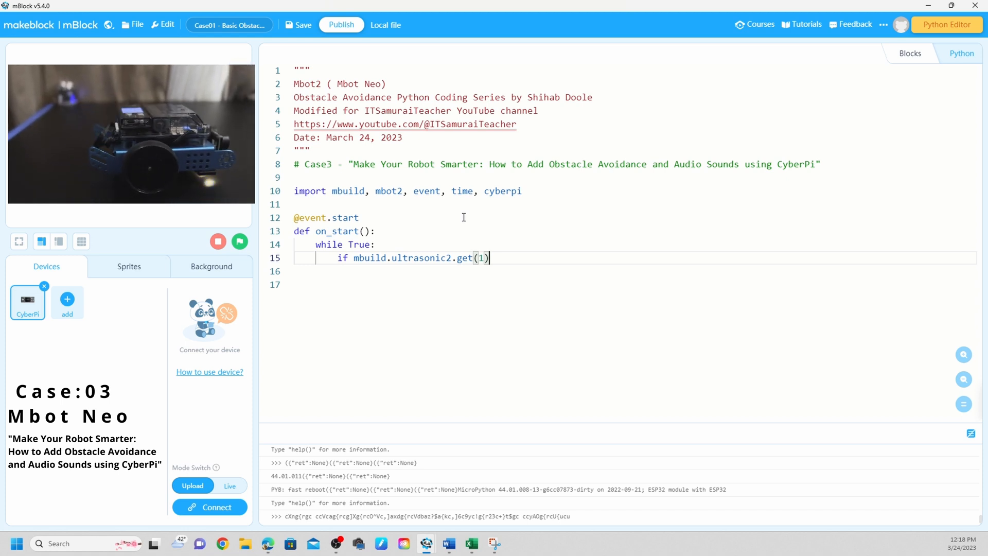
pyautogui.write('<')
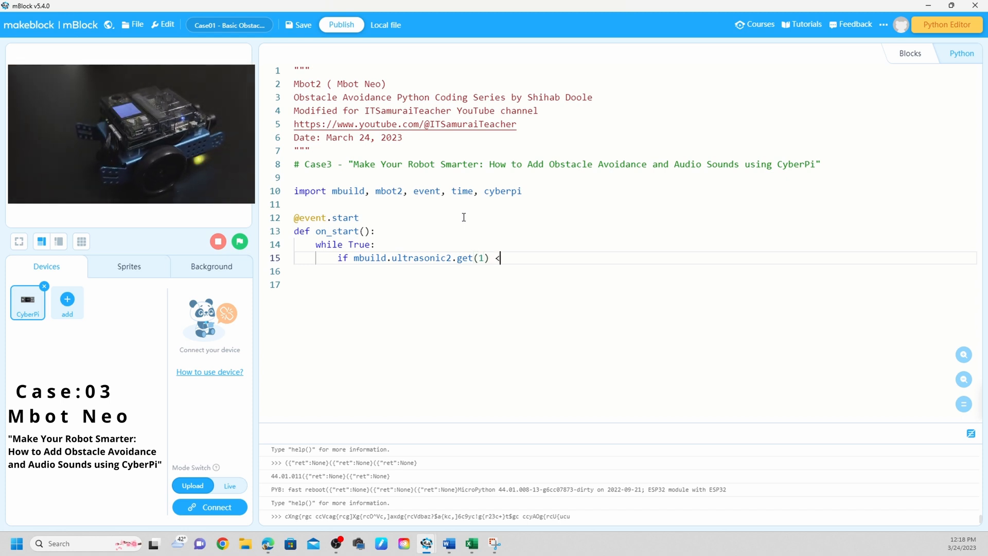
pyautogui.write('15:')
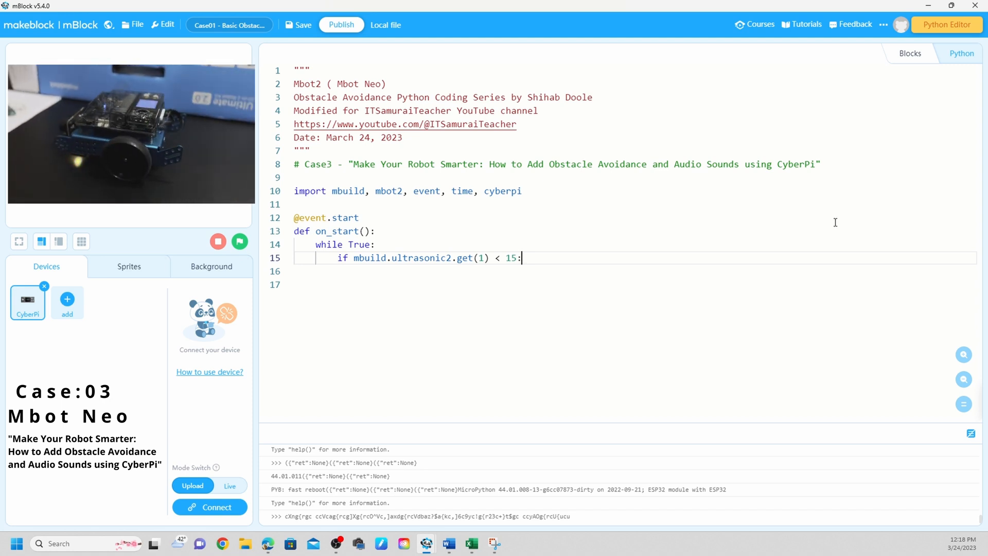
pyautogui.click(964, 354)
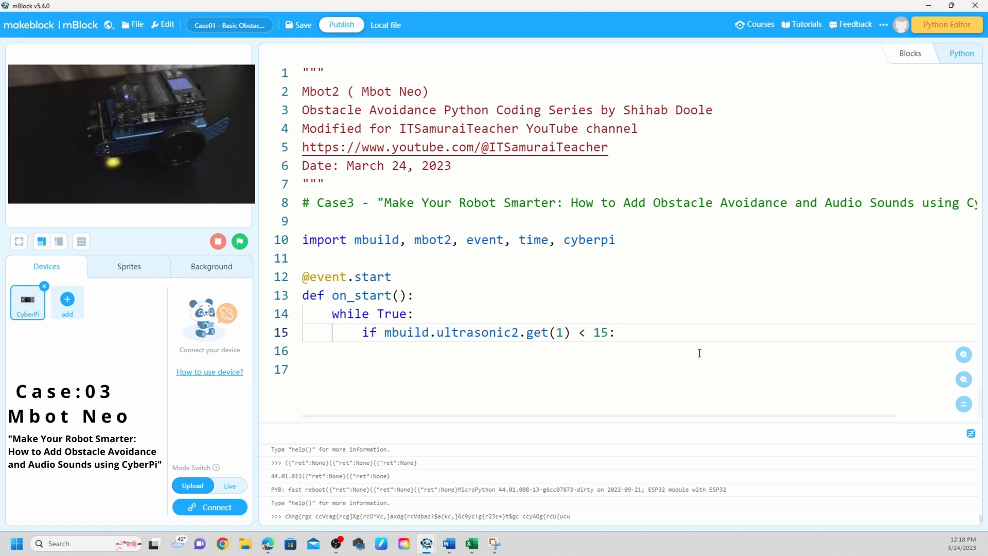
# Inside the if branch, add mbot2.turn(-90) to turn the robot away from the obstacle.
pyautogui.press('enter')
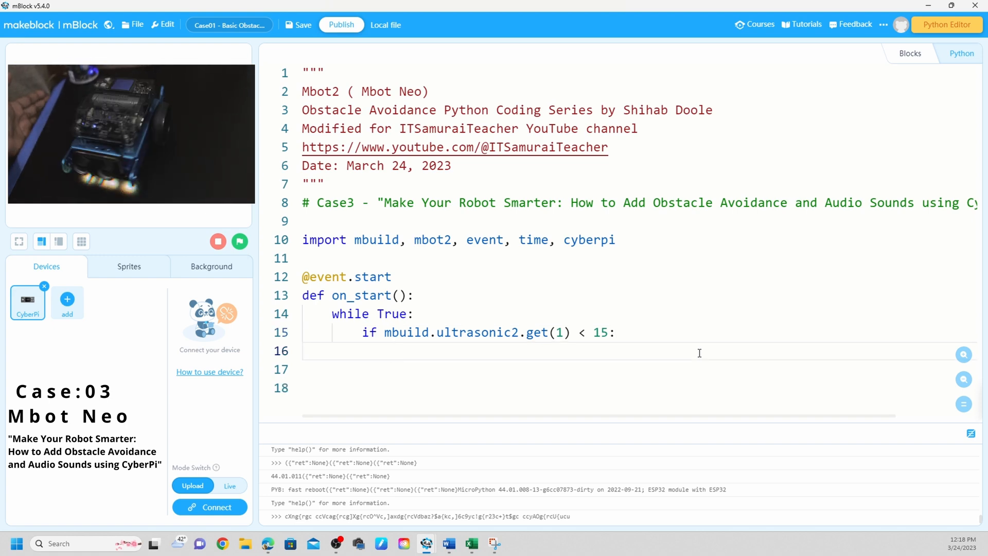
pyautogui.write('mbot')
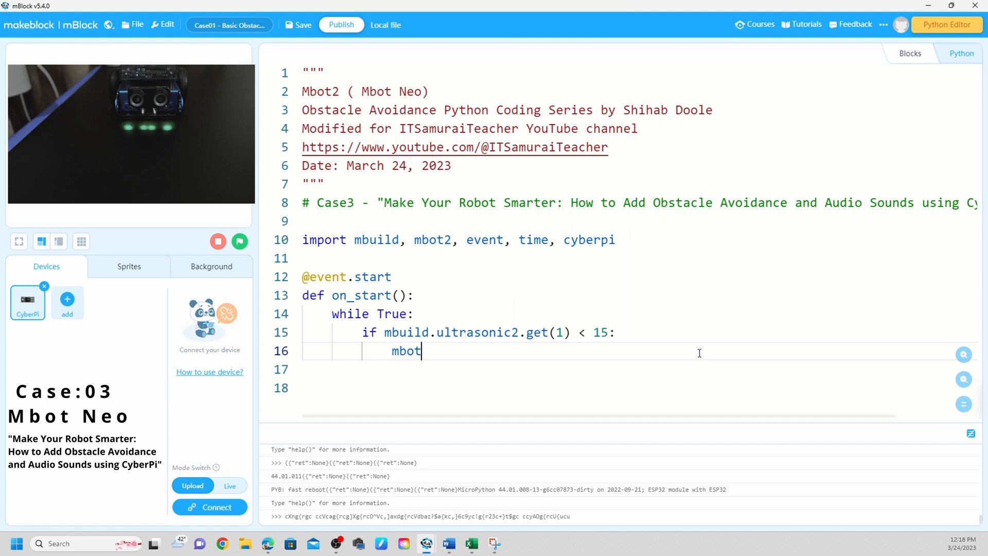
pyautogui.write('2.turn')
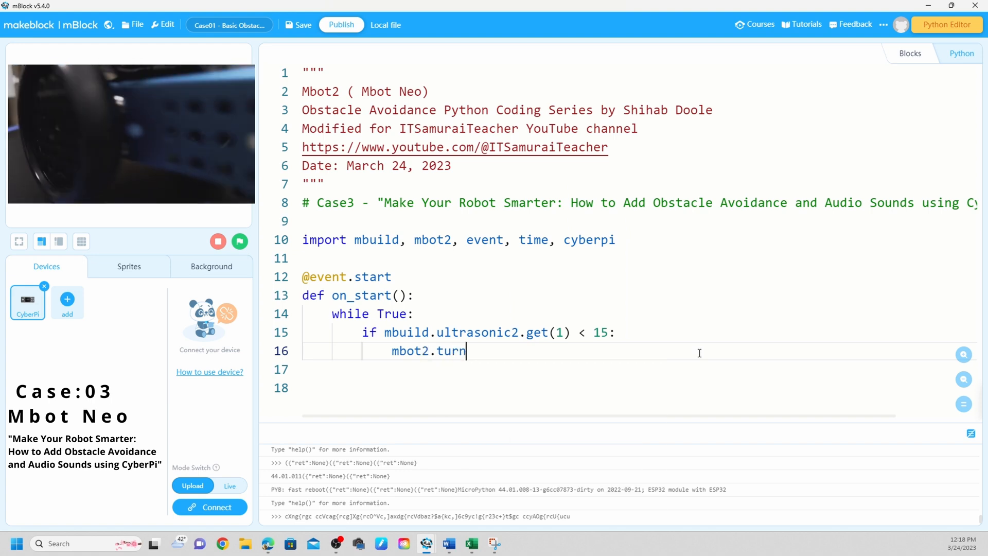
pyautogui.write('()')
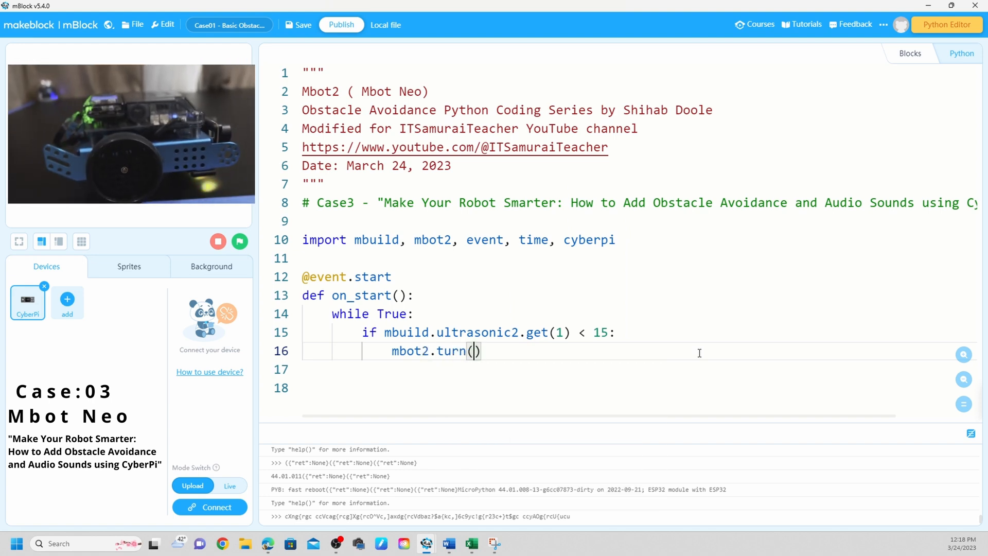
pyautogui.write('-')
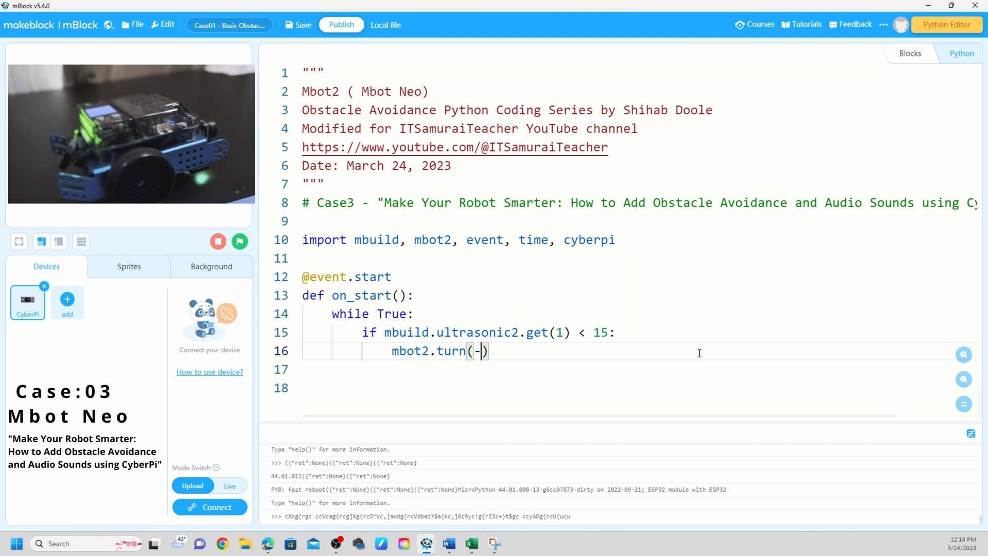
pyautogui.write('90')
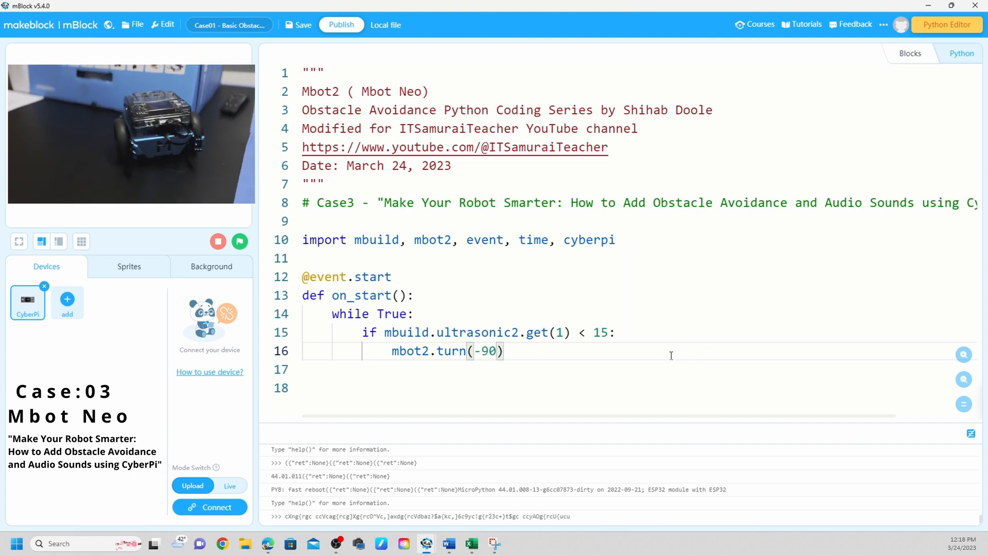
# Add cyberpi.led.on('red') to light the LEDs red.
pyautogui.press('enter')
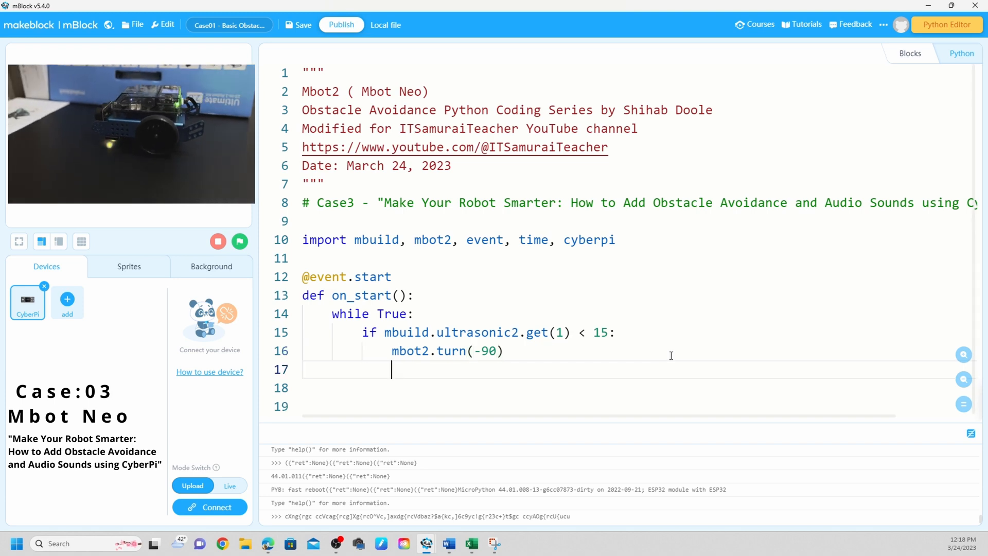
pyautogui.write('cyber')
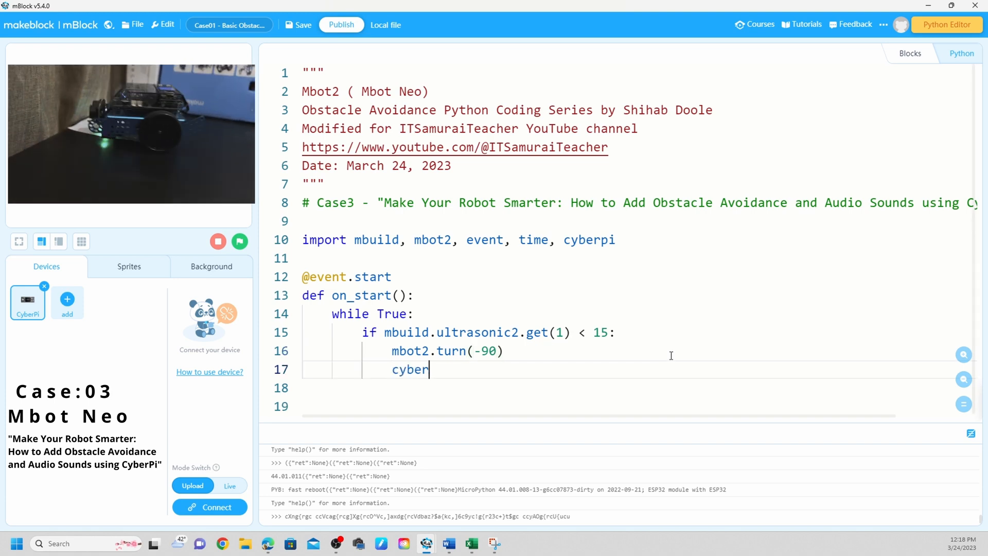
pyautogui.write('pi.')
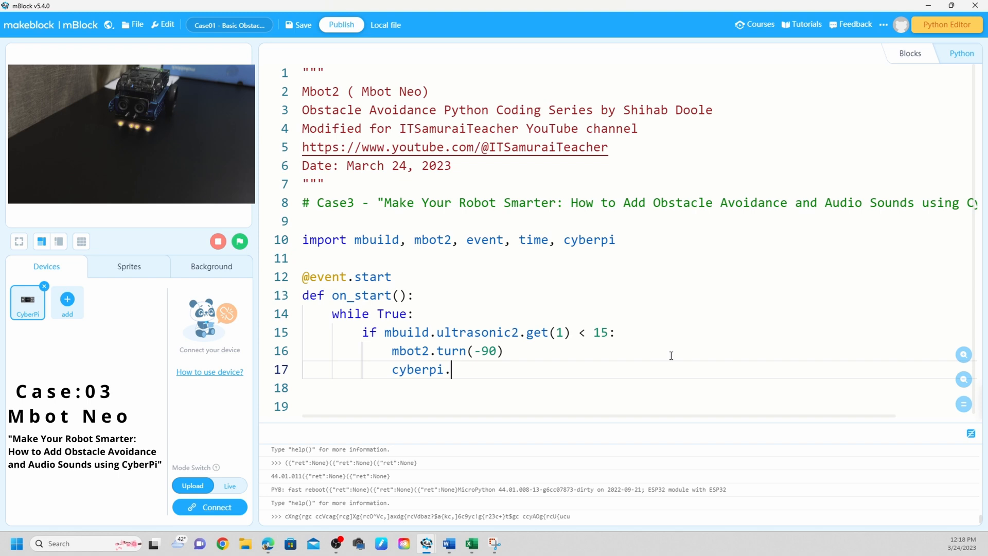
pyautogui.write('led')
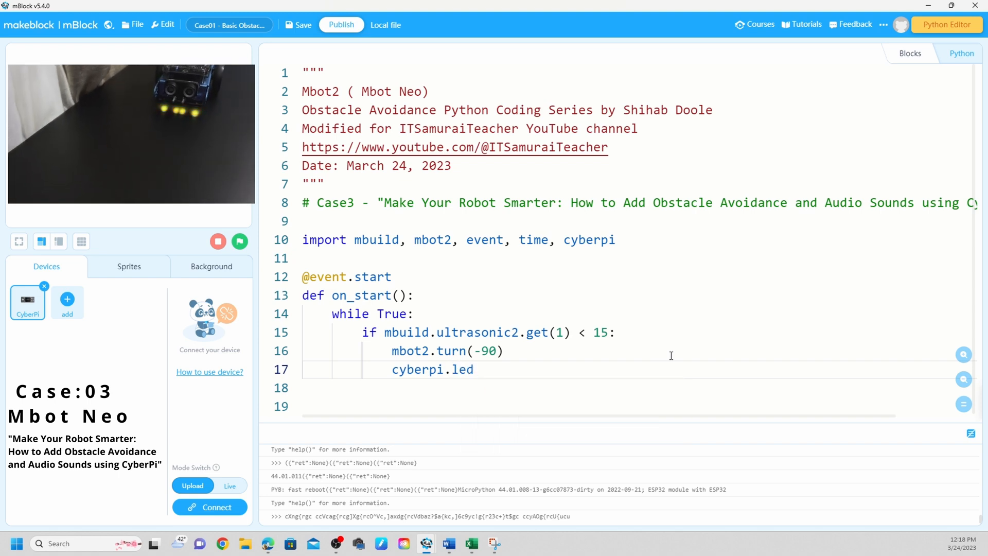
pyautogui.write('.on()')
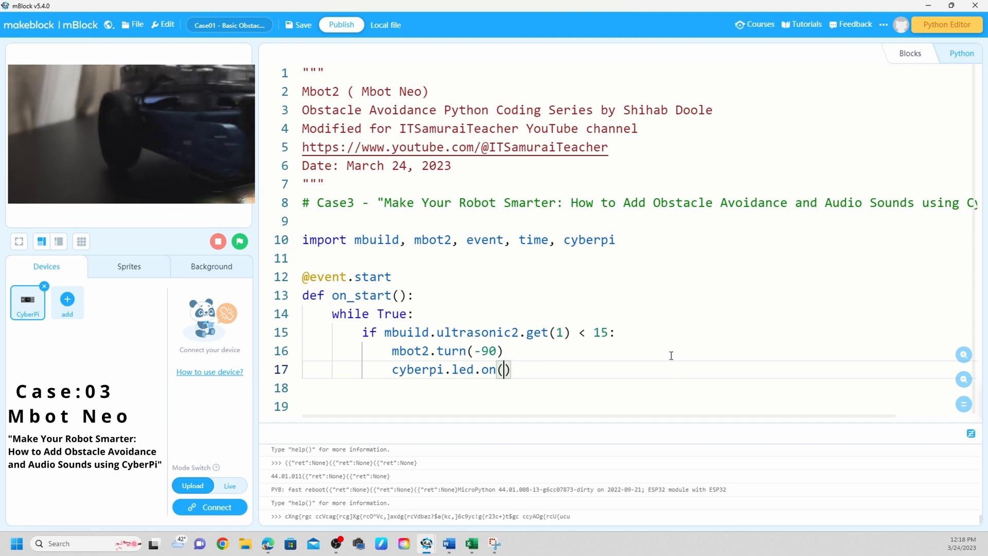
pyautogui.write("'red'")
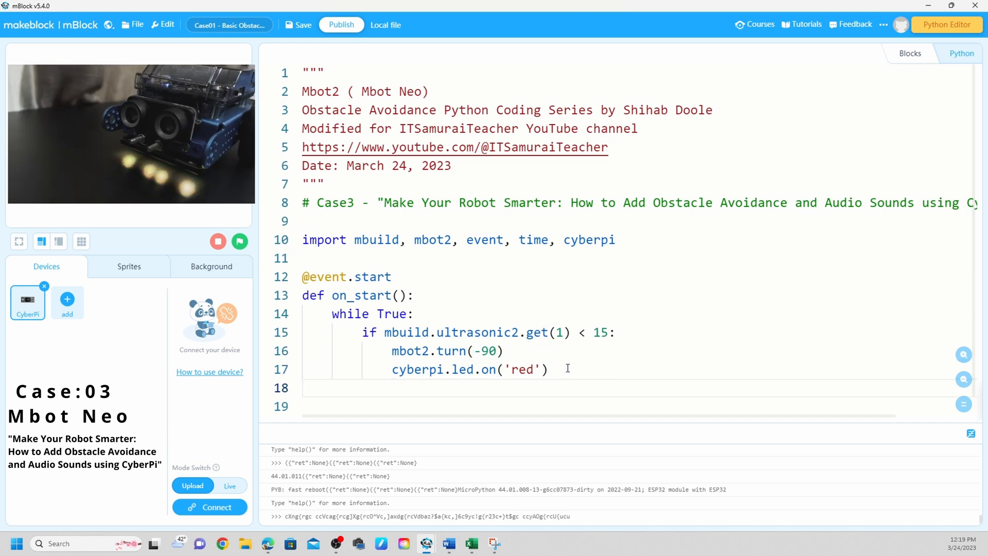
# Add time.sleep(0.5) followed by cyberpi.led.off() to flash the red LEDs for half a second.
pyautogui.write('time')
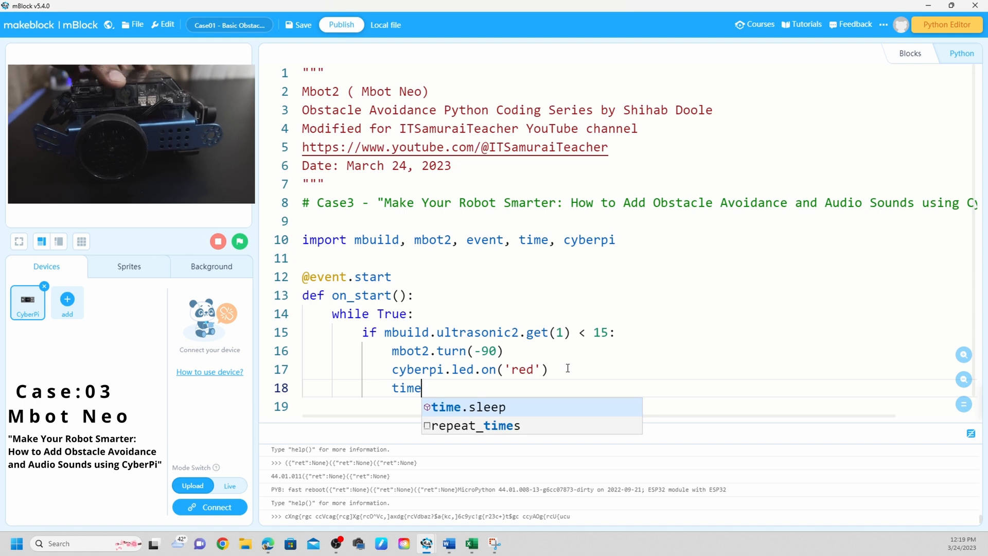
pyautogui.click(467, 407)
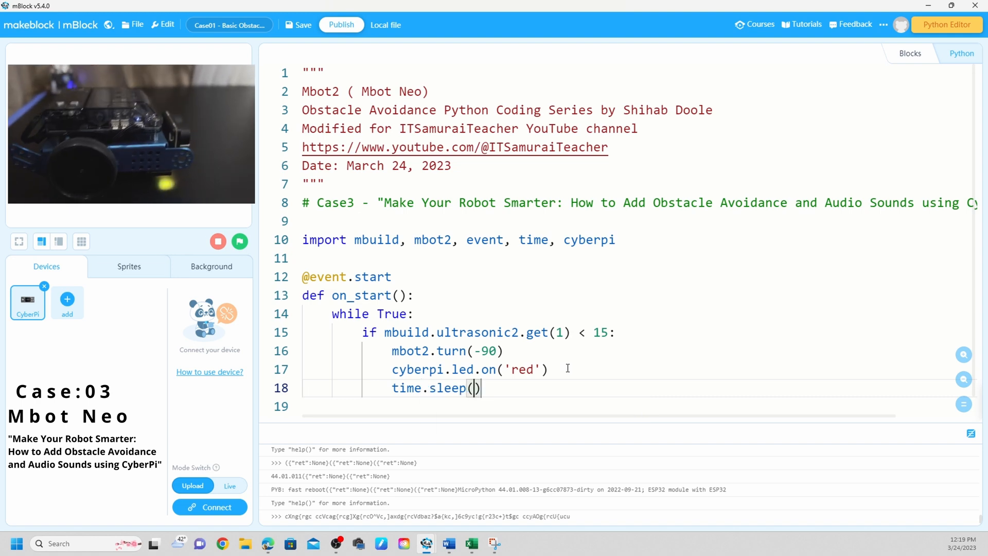
pyautogui.write('0.5')
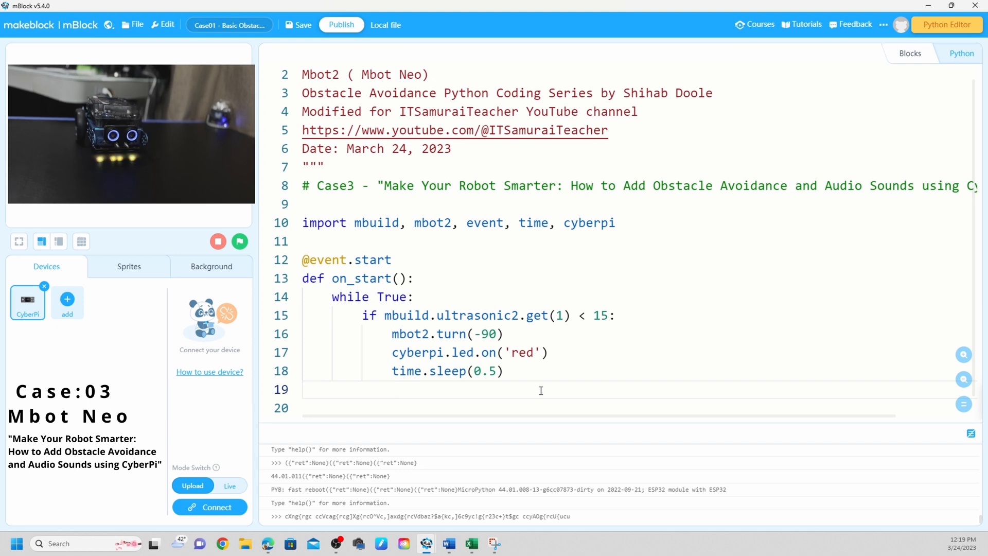
pyautogui.write('cyber')
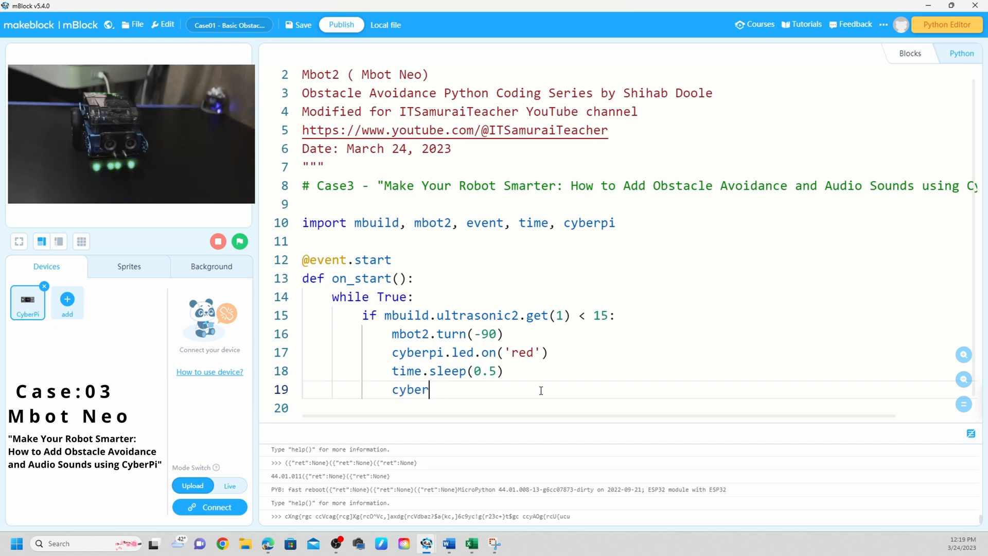
pyautogui.write('pi.led')
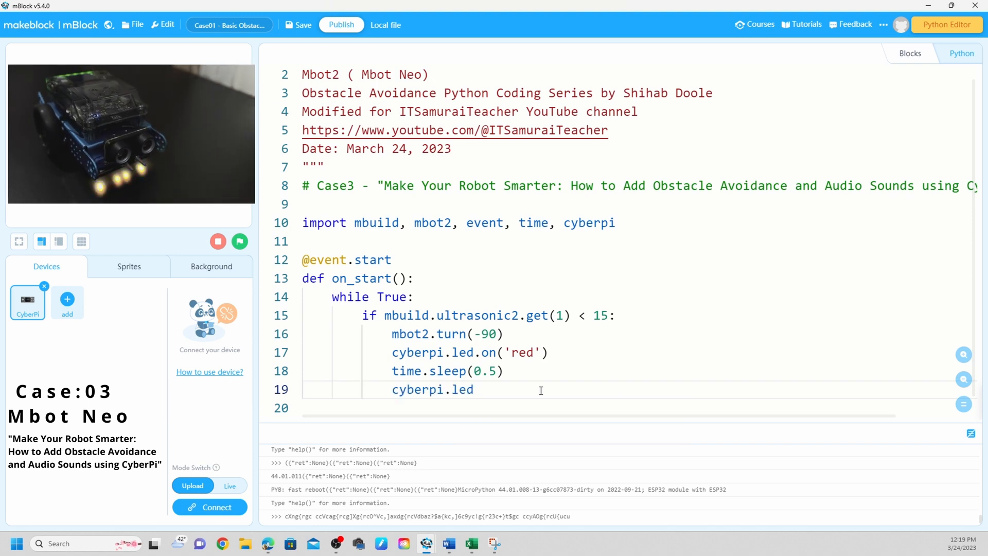
pyautogui.write('.off')
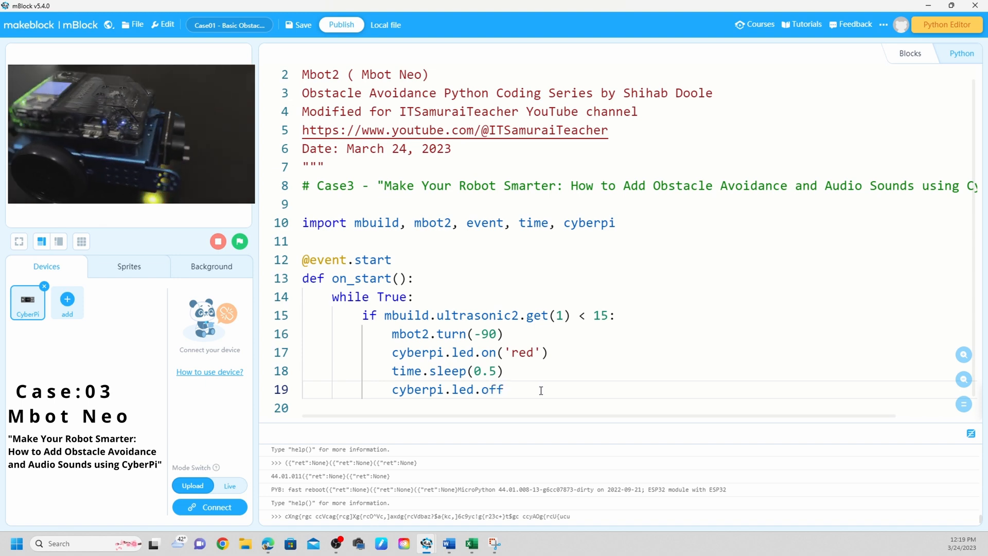
pyautogui.write('()')
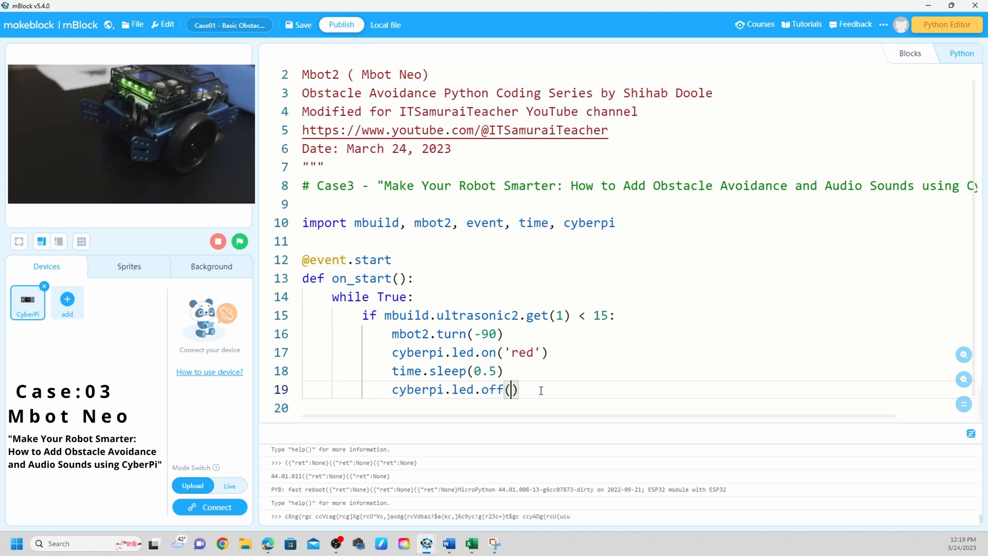
# Add cyberpi.audio.play('wrong') to play the 'wrong' sound on an obstacle.
pyautogui.press('enter')
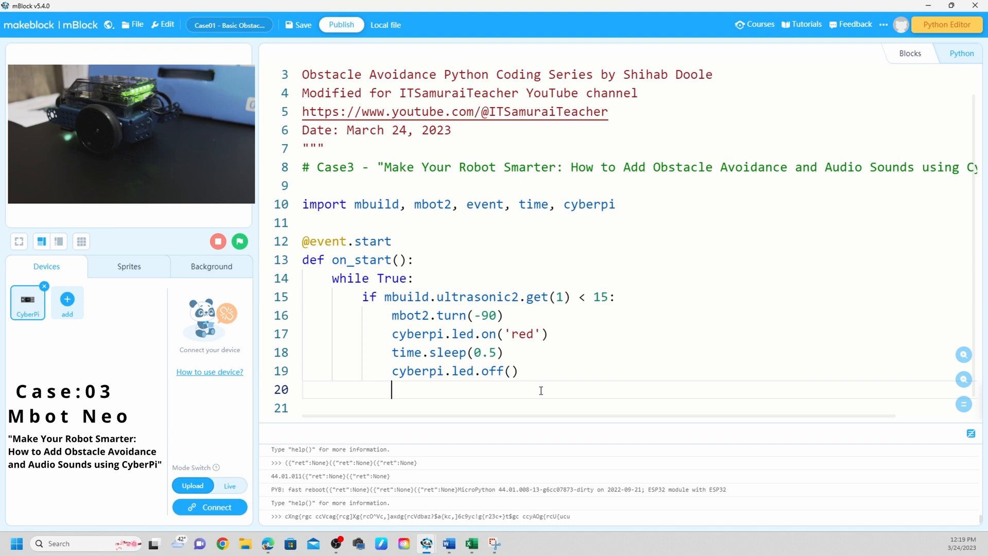
pyautogui.write('cyber')
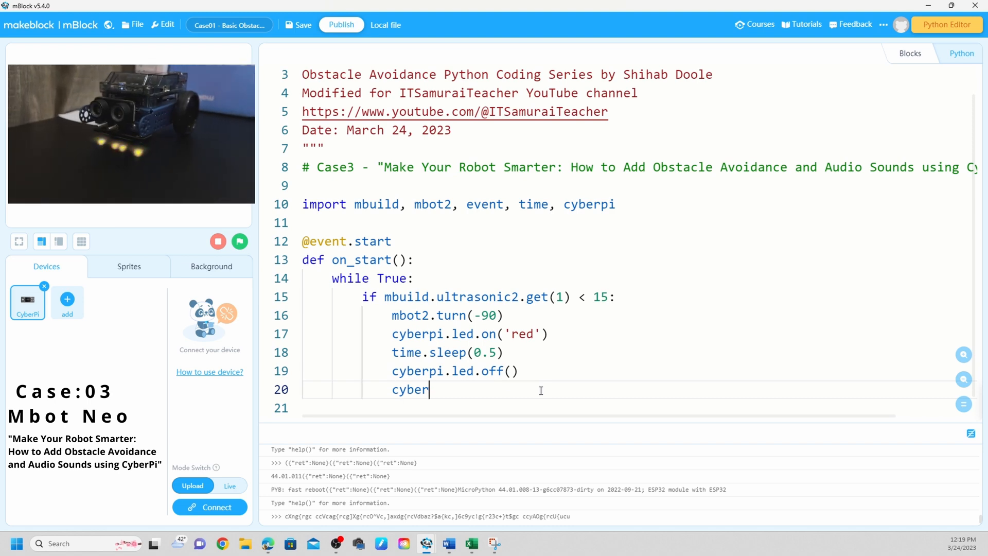
pyautogui.write('pi')
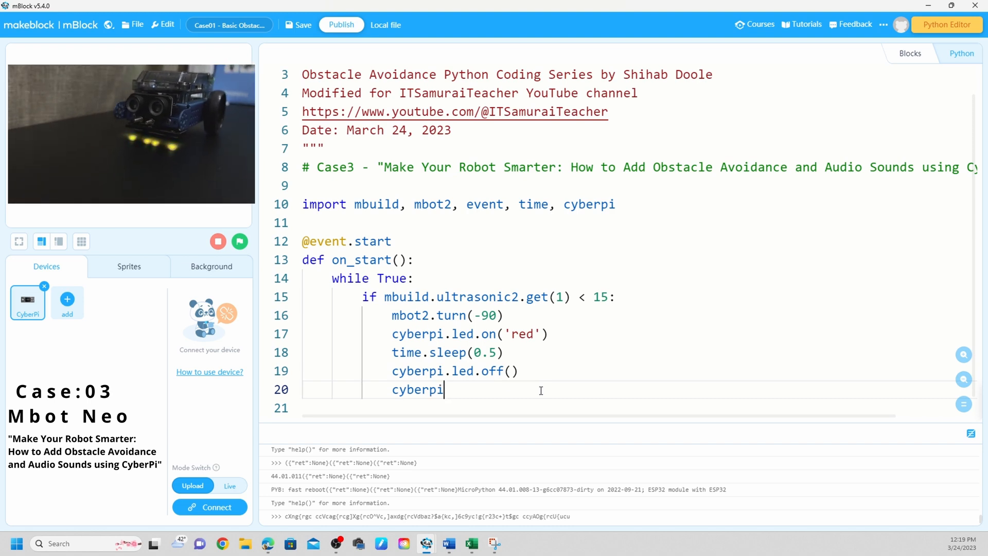
pyautogui.write('.audio')
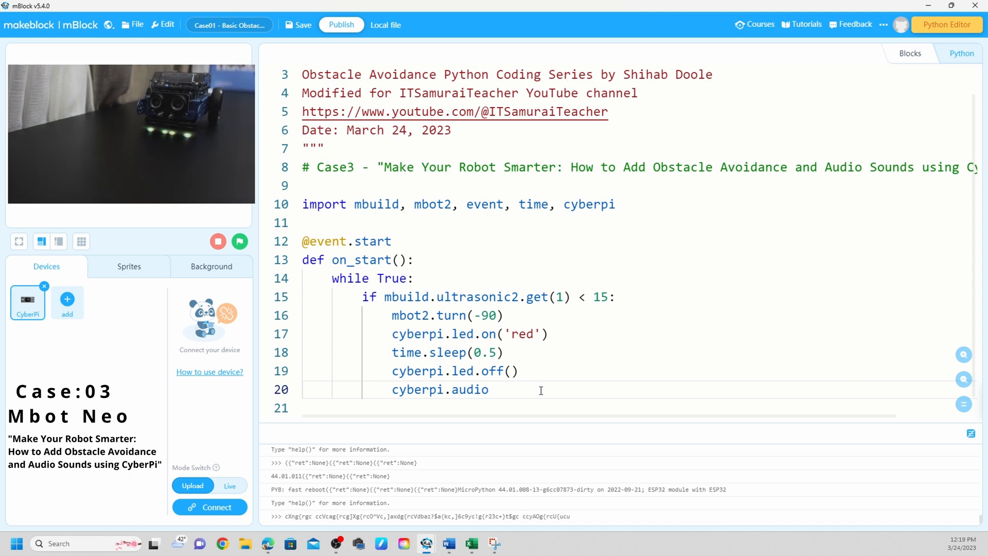
pyautogui.write('.play')
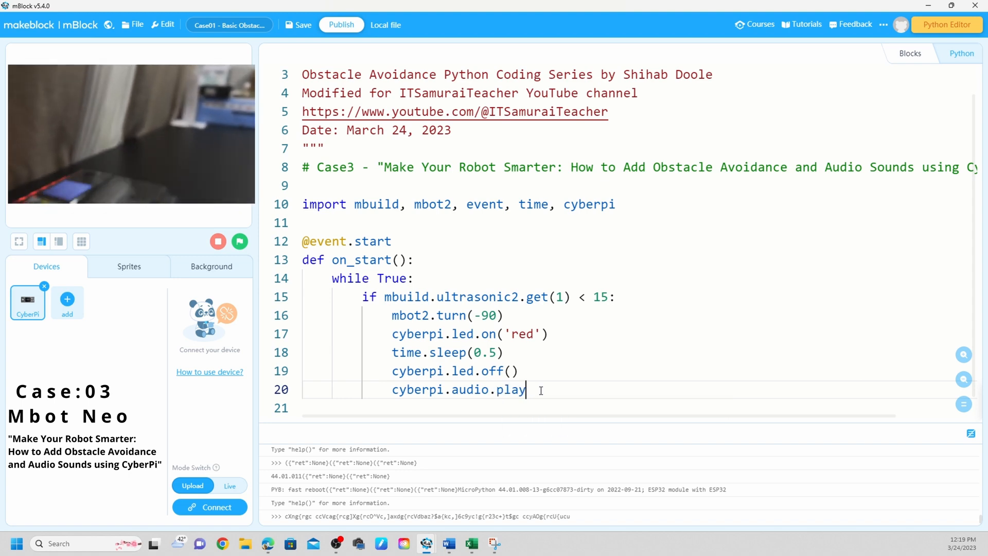
pyautogui.write("('')")
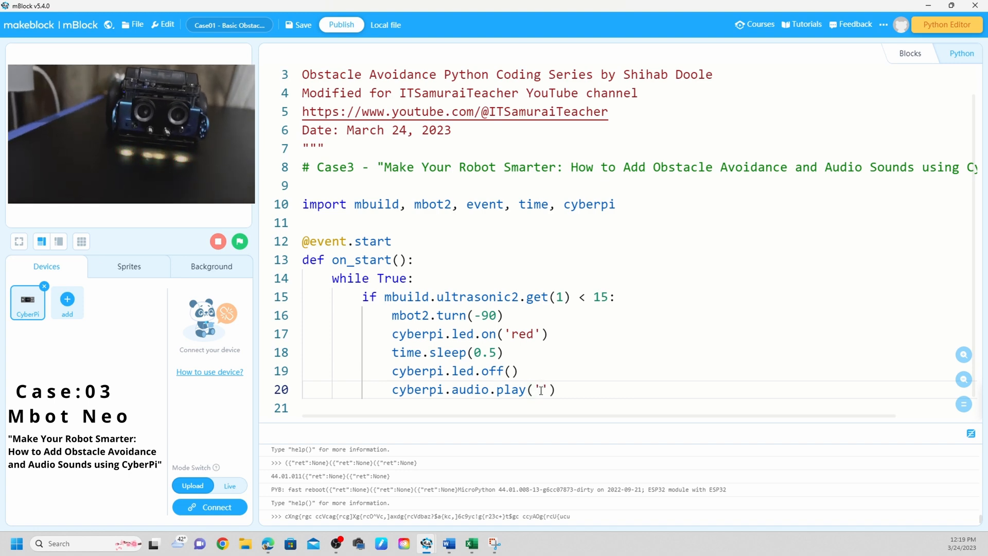
pyautogui.write('wrong')
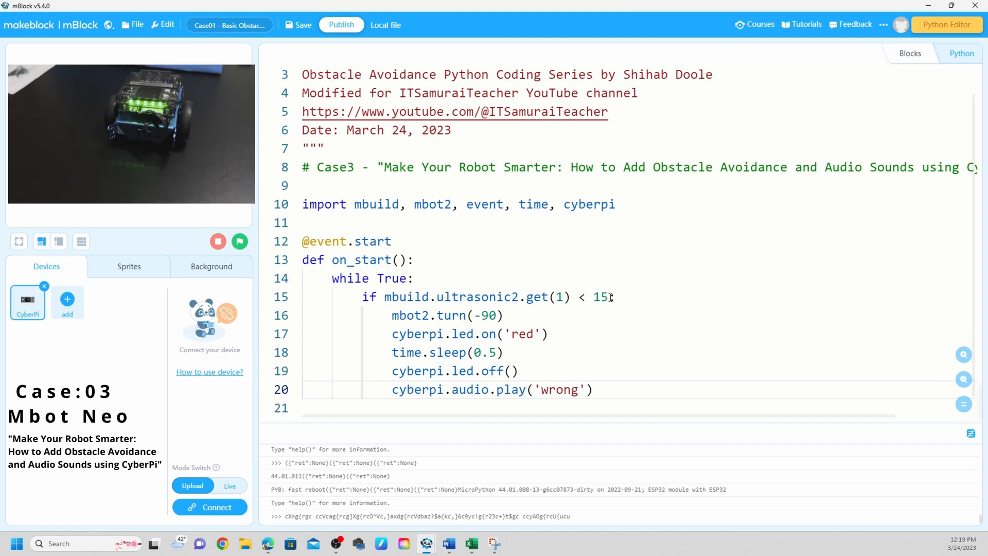
# Start the else: header for the no-obstacle branch.
pyautogui.doubleClick(599, 296)
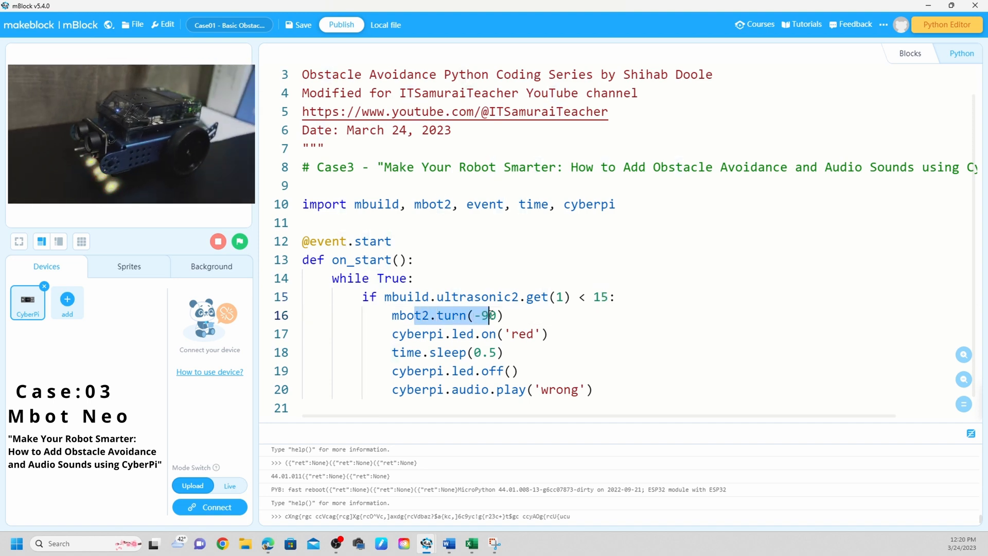
pyautogui.click(488, 334)
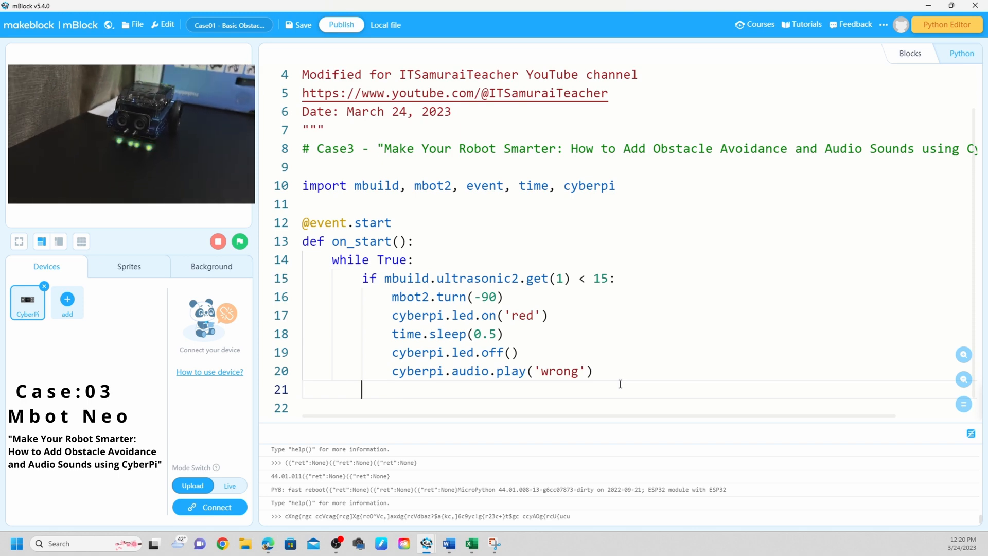
pyautogui.write('else:')
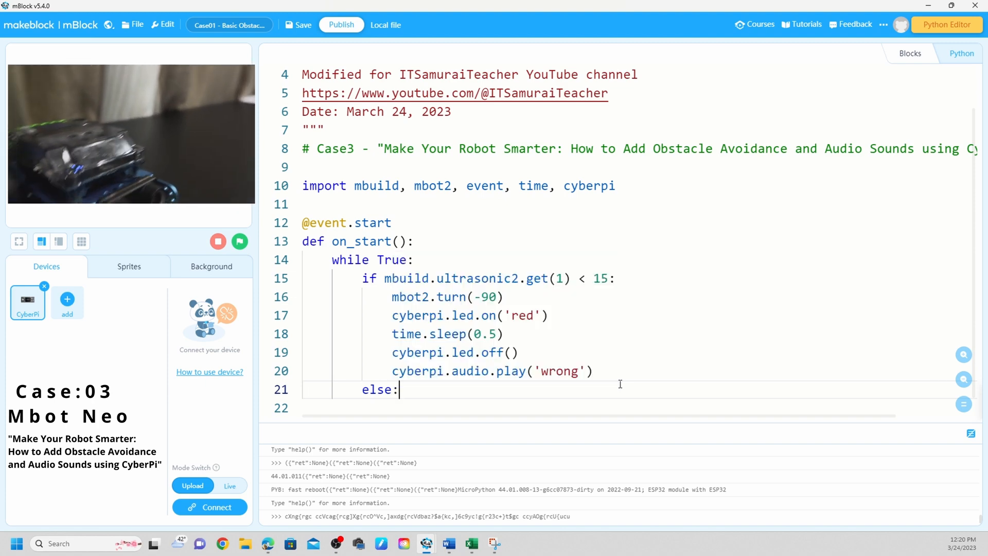
# Under else, add mbot2.forward(50) to drive forward at speed 50.
pyautogui.write('m')
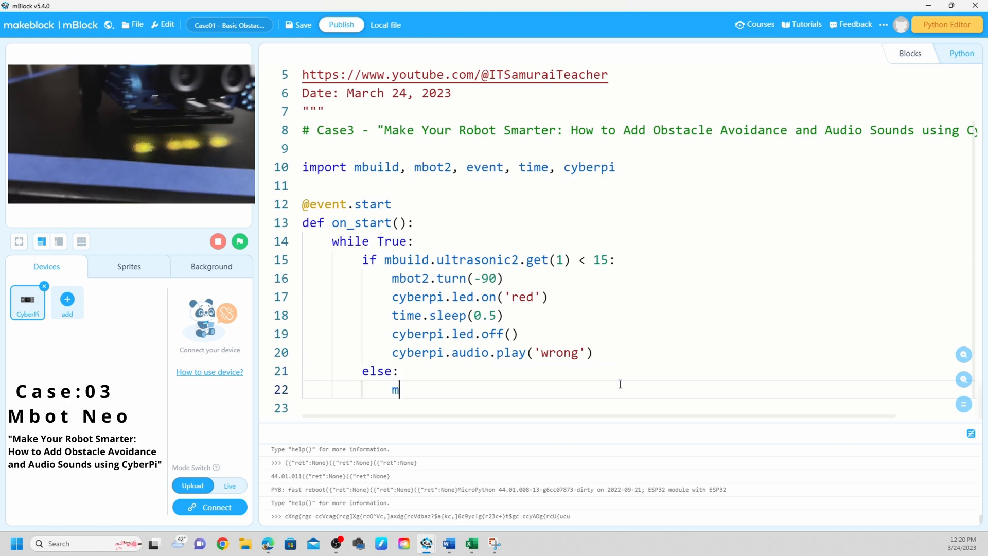
pyautogui.write('bot2')
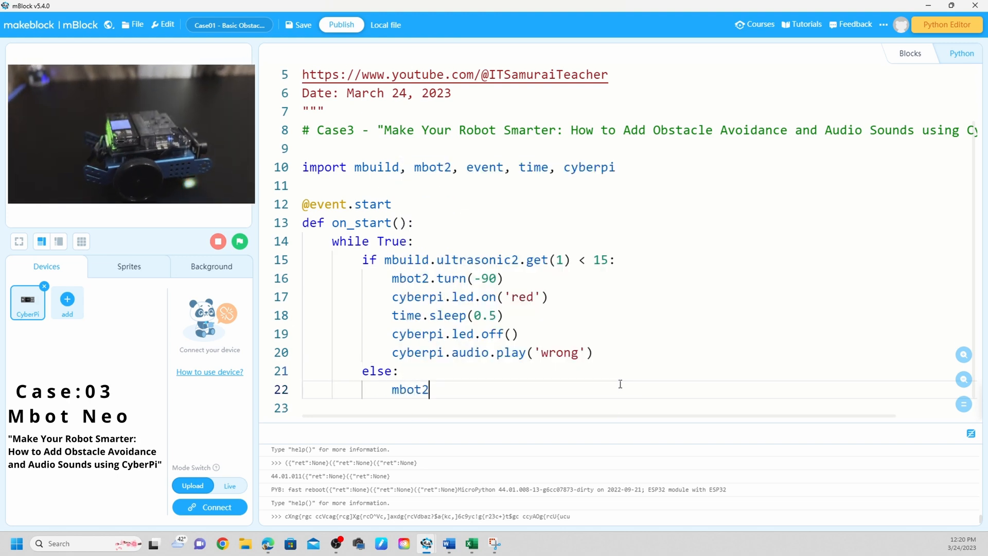
pyautogui.write('.forward')
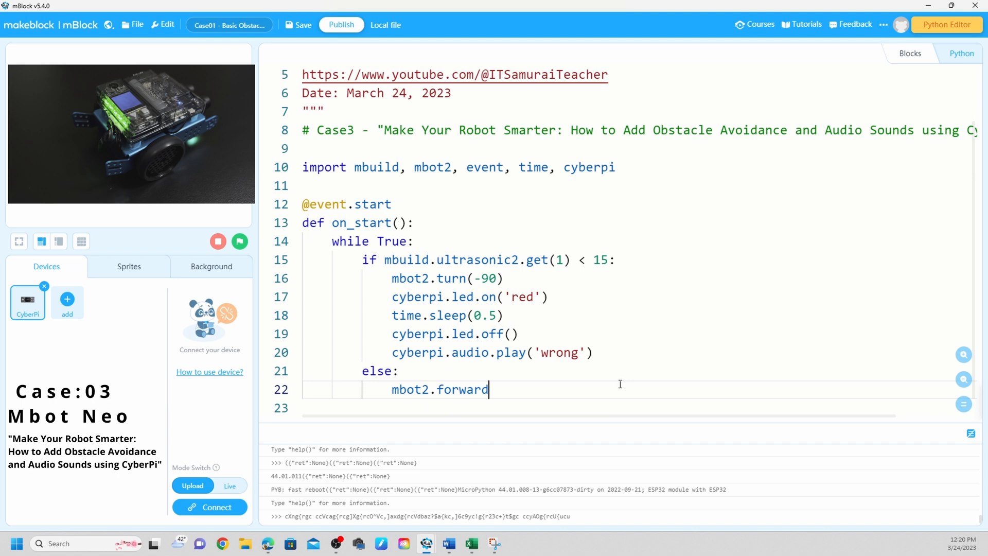
pyautogui.write('()')
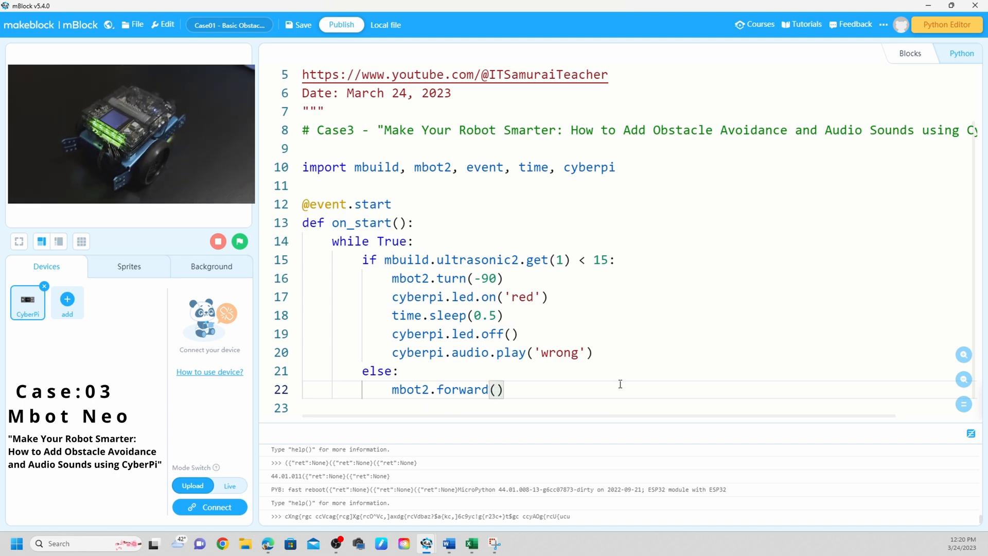
pyautogui.write('50')
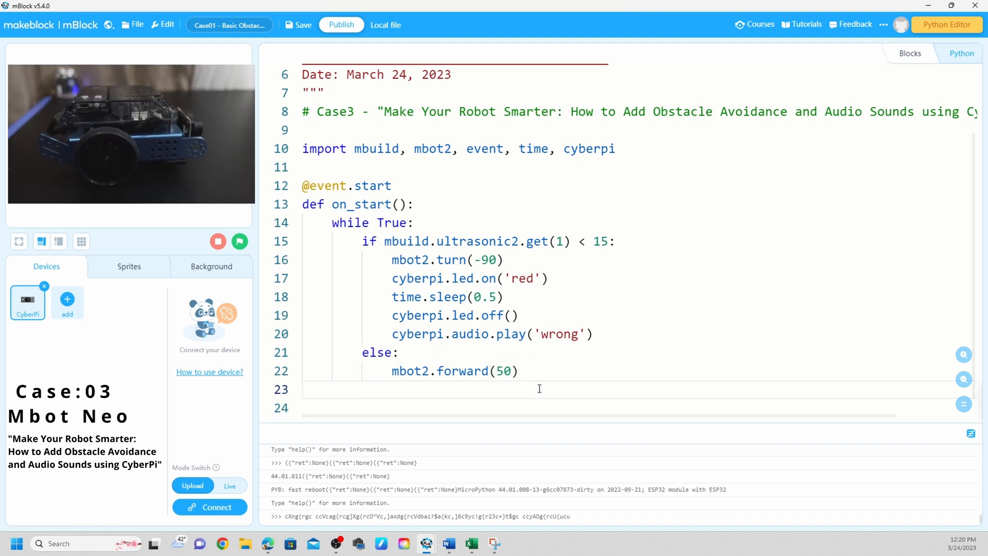
# Add cyberpi.led.on('green') and time.sleep(0.5) to show green LEDs for half a second.
pyautogui.click(392, 389)
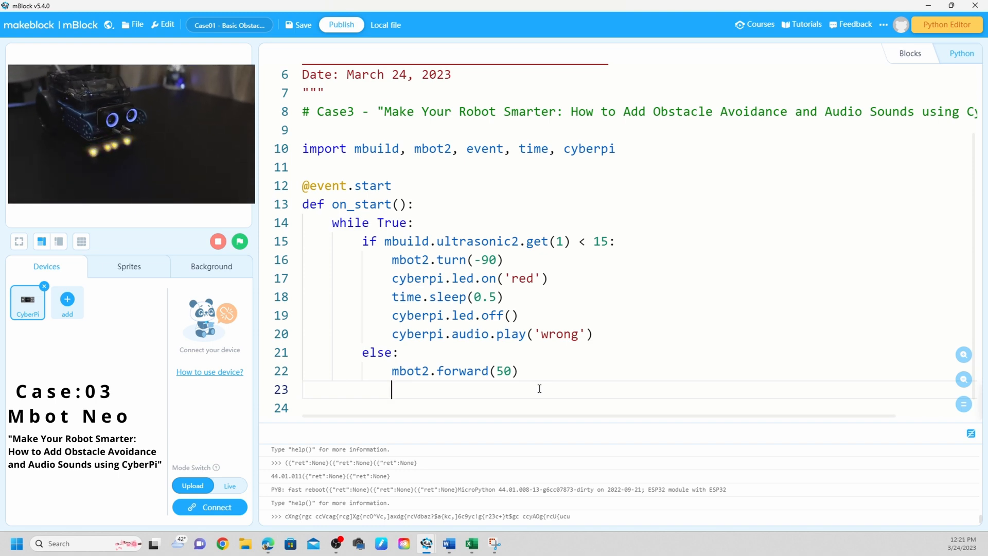
pyautogui.write('cy')
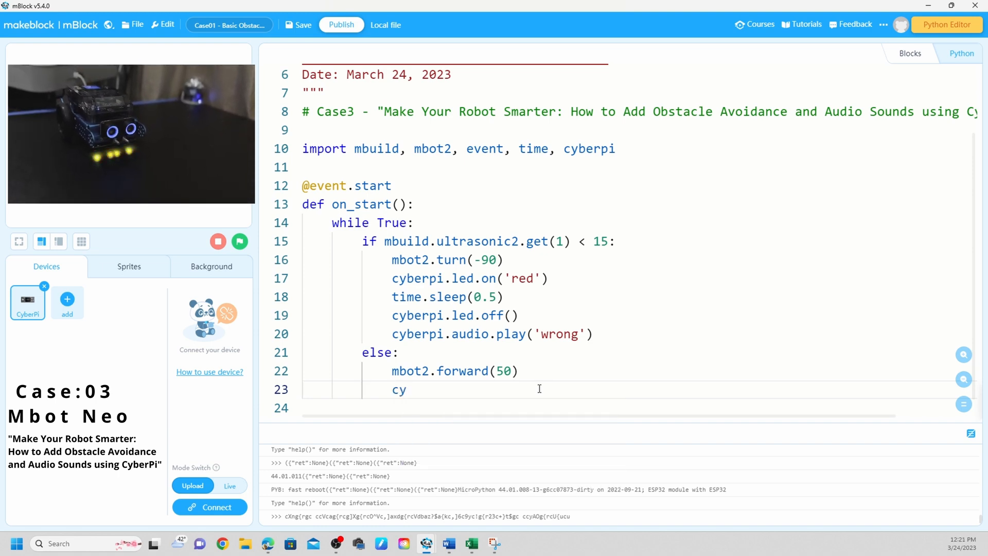
pyautogui.write('berpi.e')
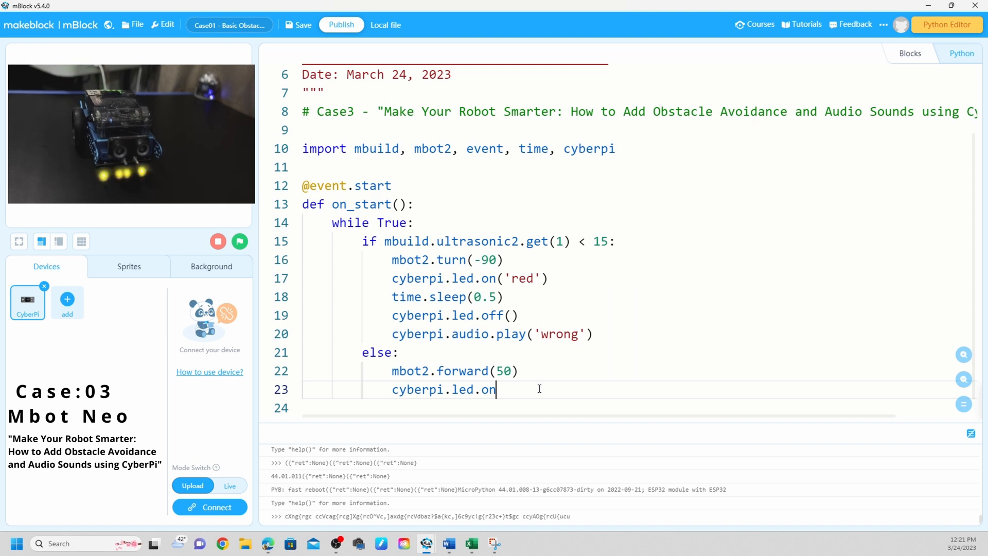
pyautogui.write('()')
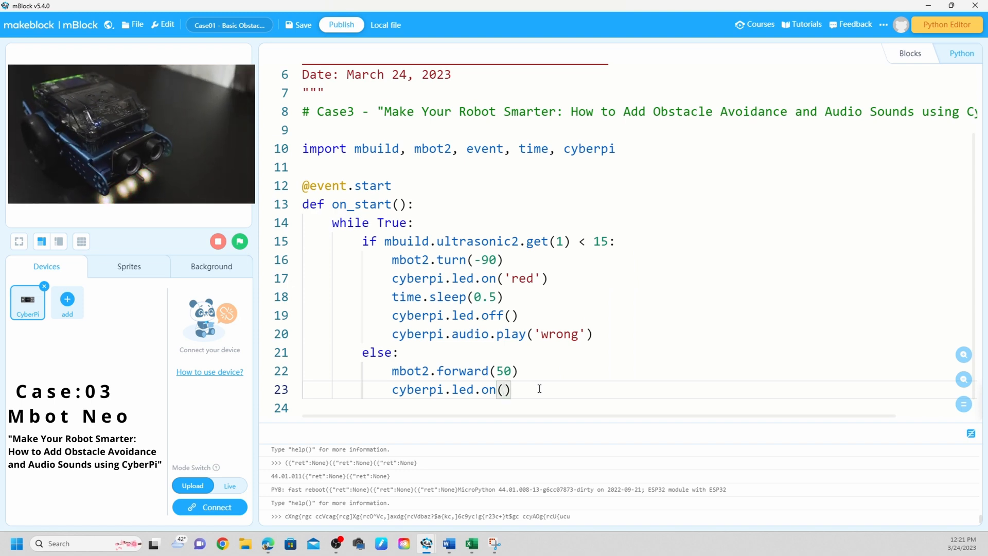
pyautogui.write("'gre")
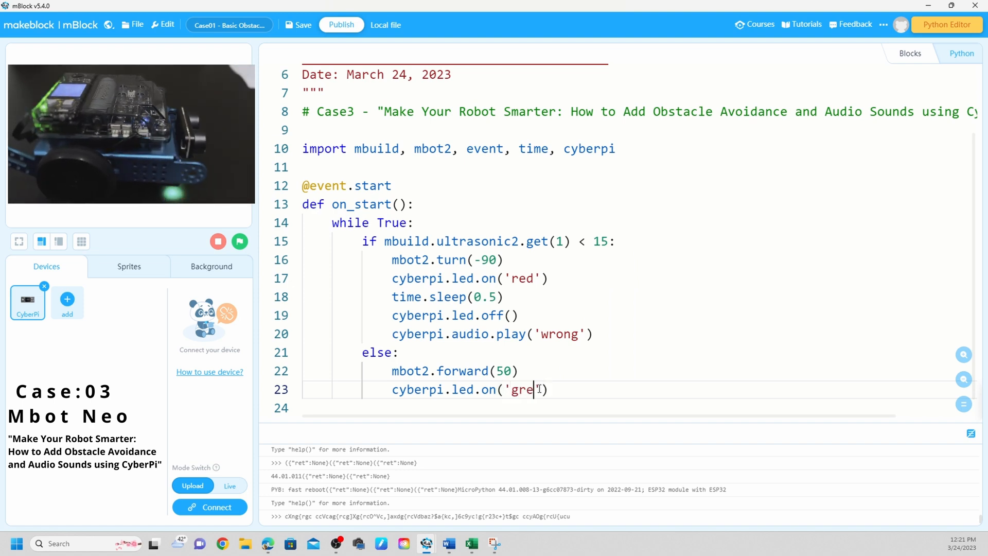
pyautogui.write('en')
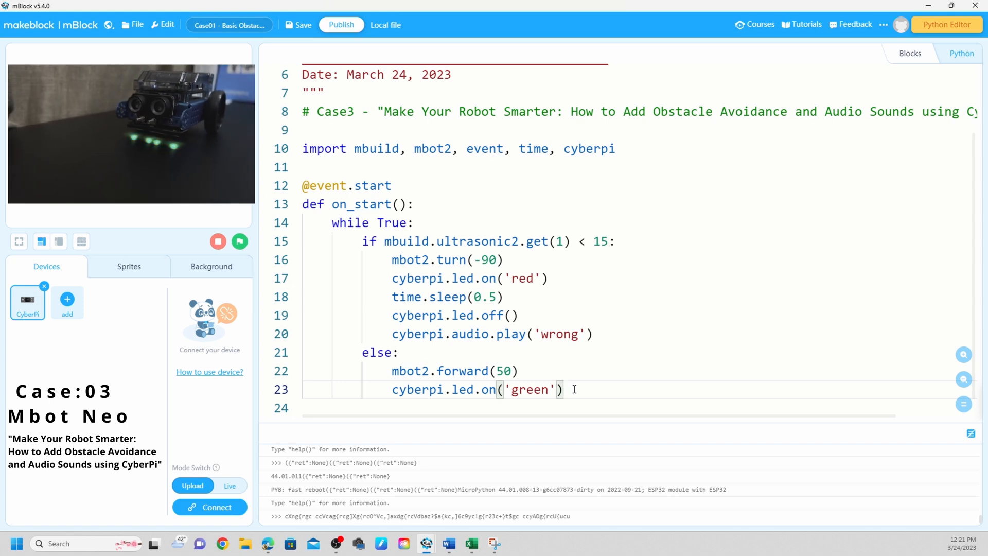
pyautogui.write('tim')
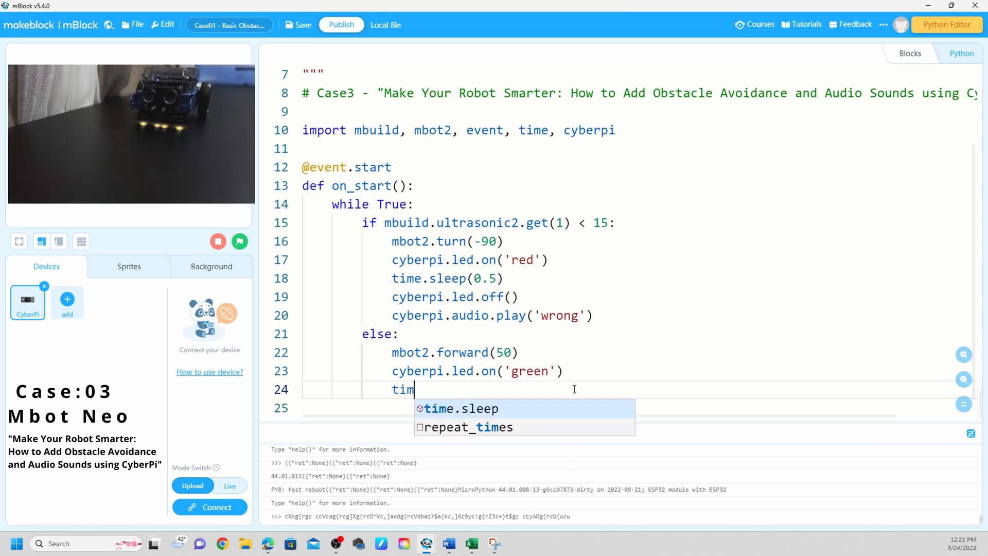
pyautogui.write('e.sleep(')
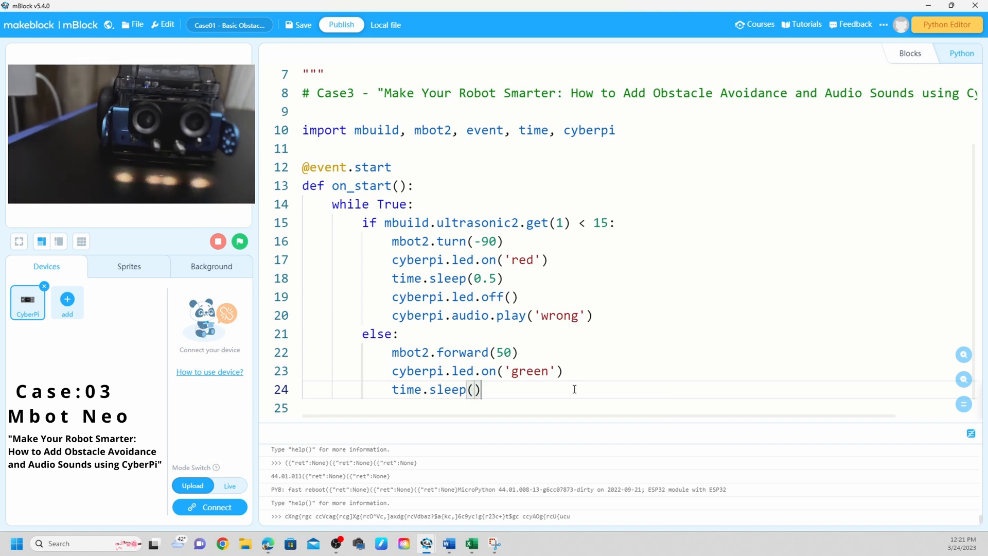
pyautogui.write('0.5')
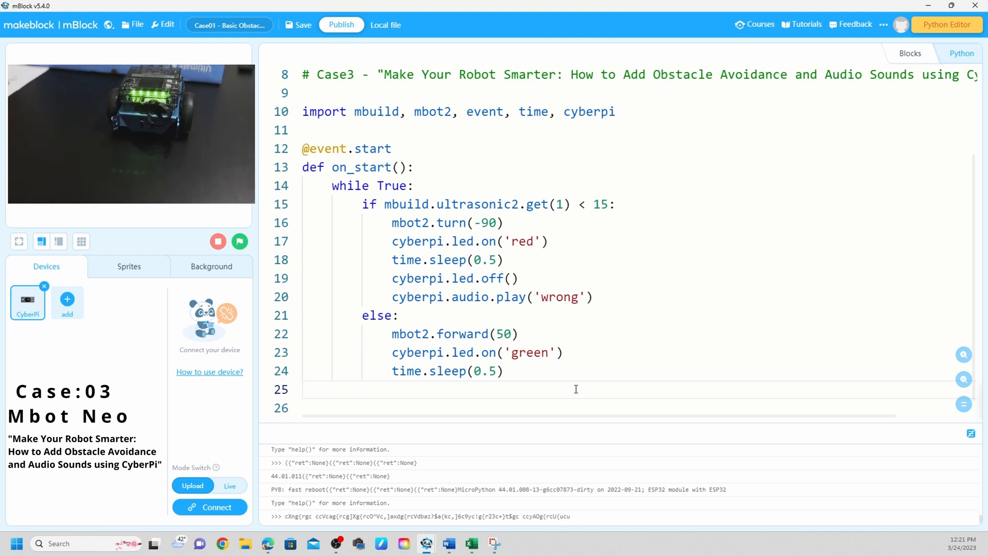
# Add the LED-off line, typed as cyber.led.off() with the module name misspelled.
pyautogui.write('cyber')
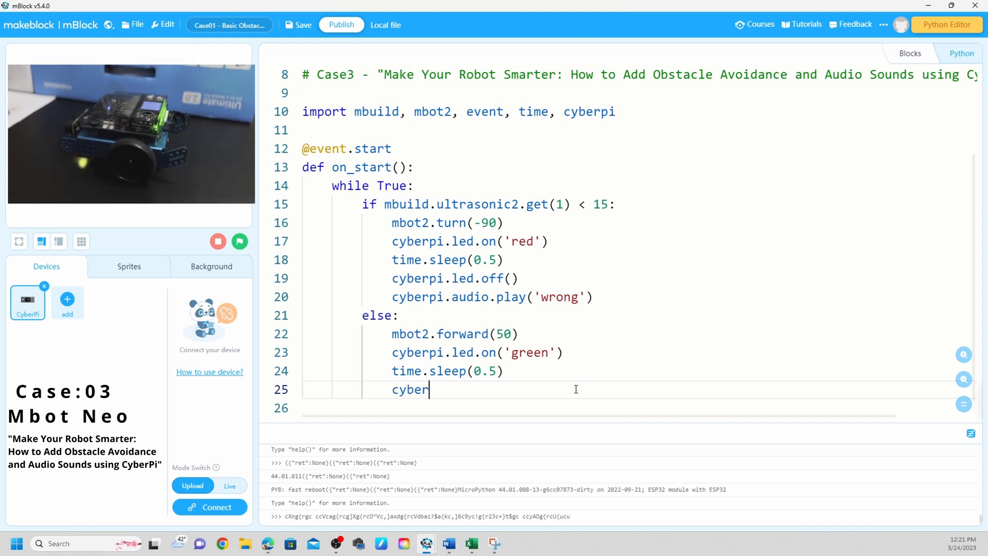
pyautogui.write('.led')
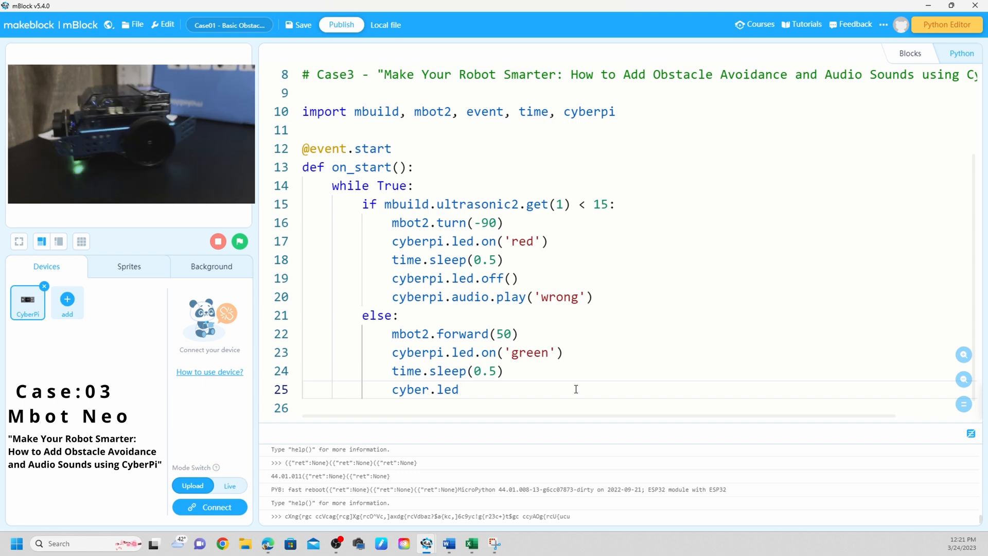
pyautogui.write('.')
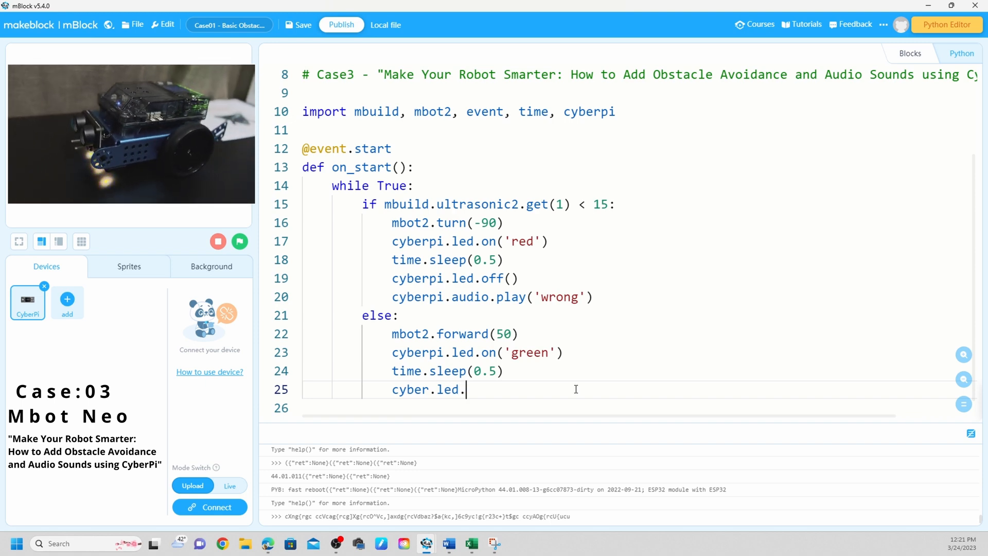
pyautogui.write('off(')
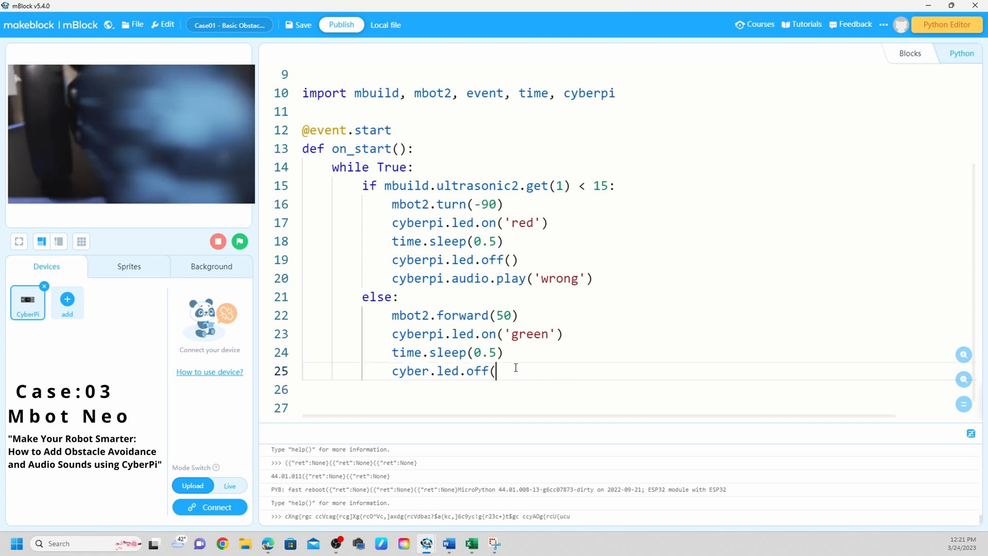
pyautogui.write(')')
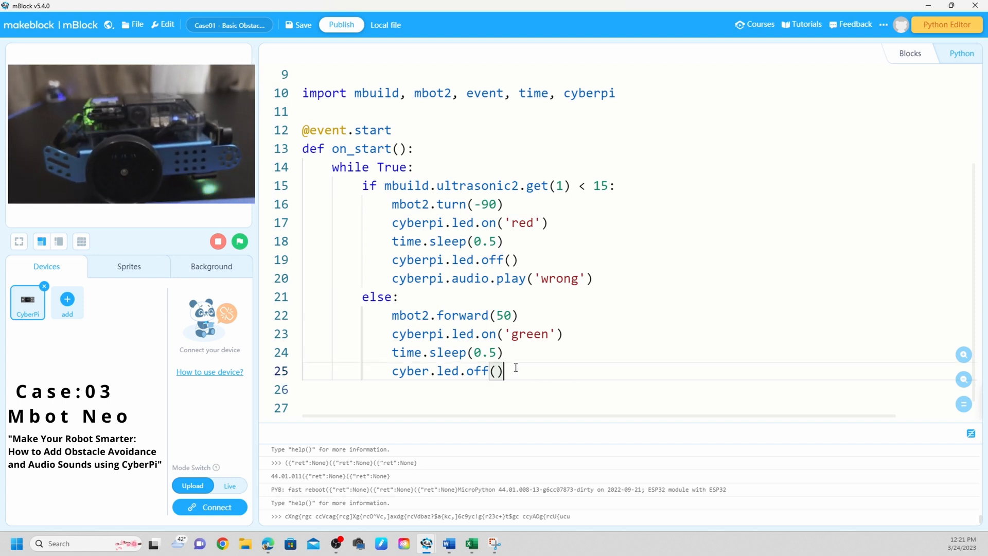
pyautogui.press('enter')
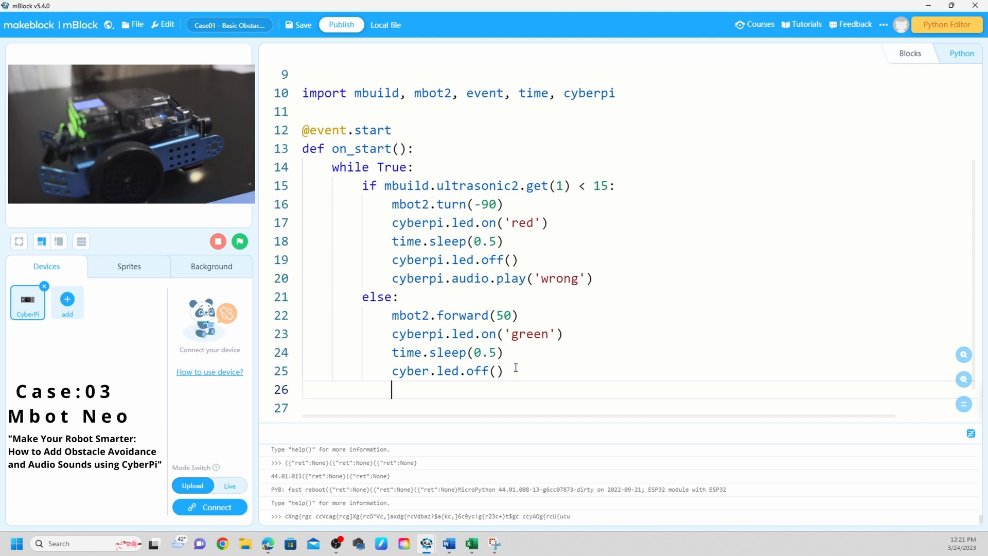
# Add cyberpi.audio.play('yeah') and time.sleep(0.1) to end the else branch.
pyautogui.write('cyberp')
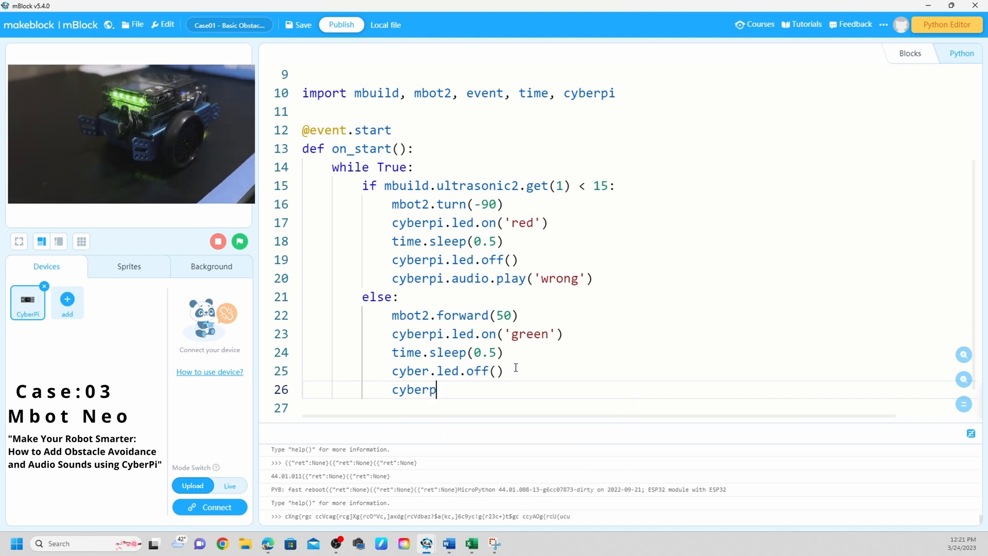
pyautogui.write('i.')
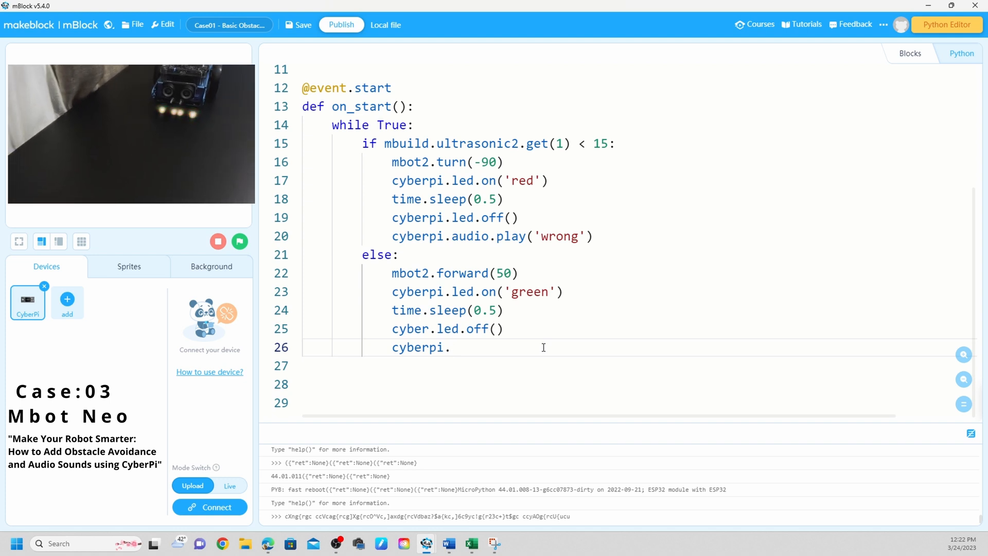
pyautogui.write('audio.')
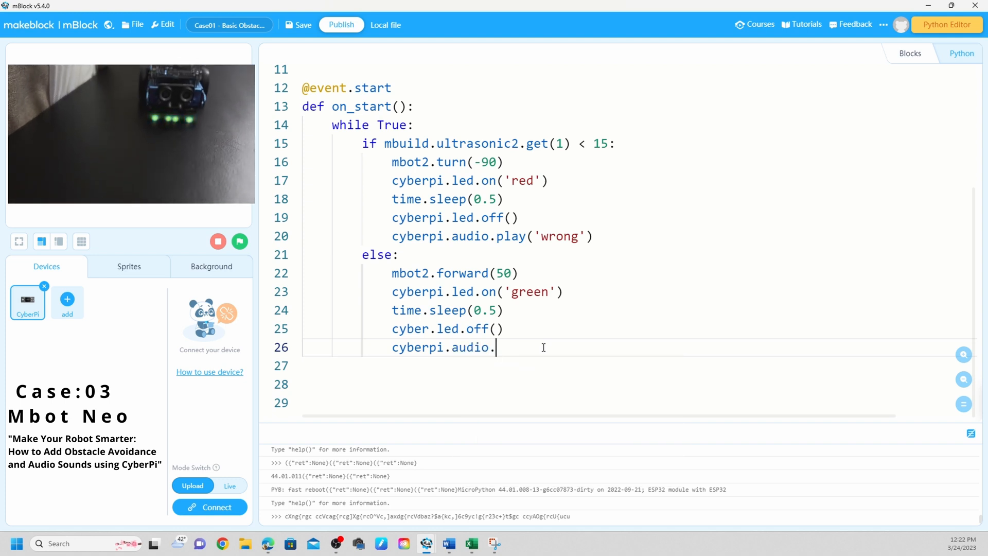
pyautogui.write("play('")
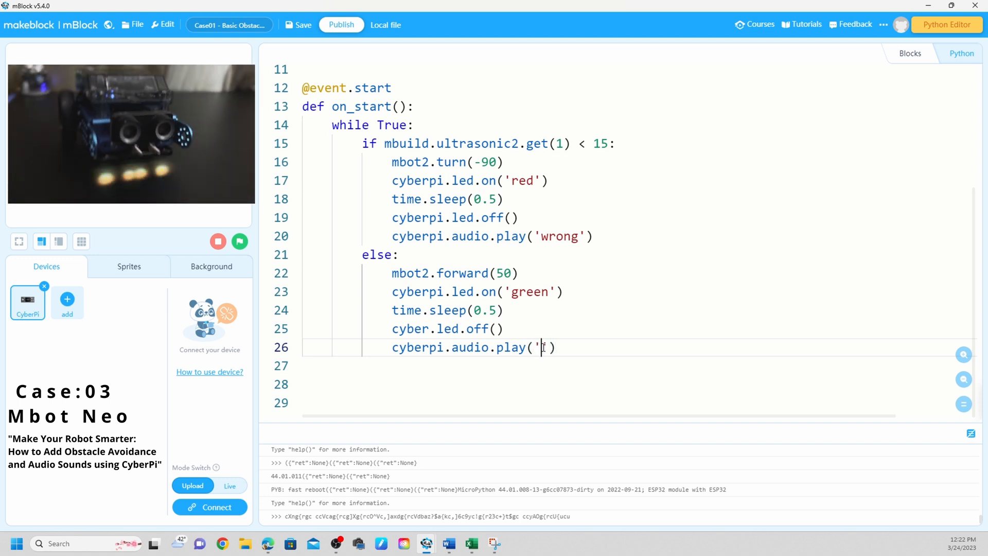
pyautogui.write('yeah')
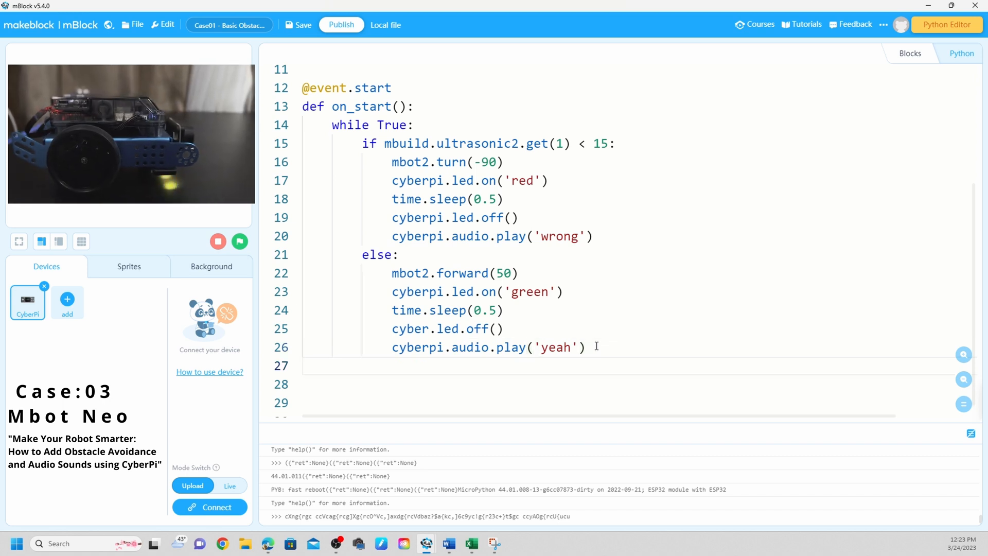
pyautogui.write('time')
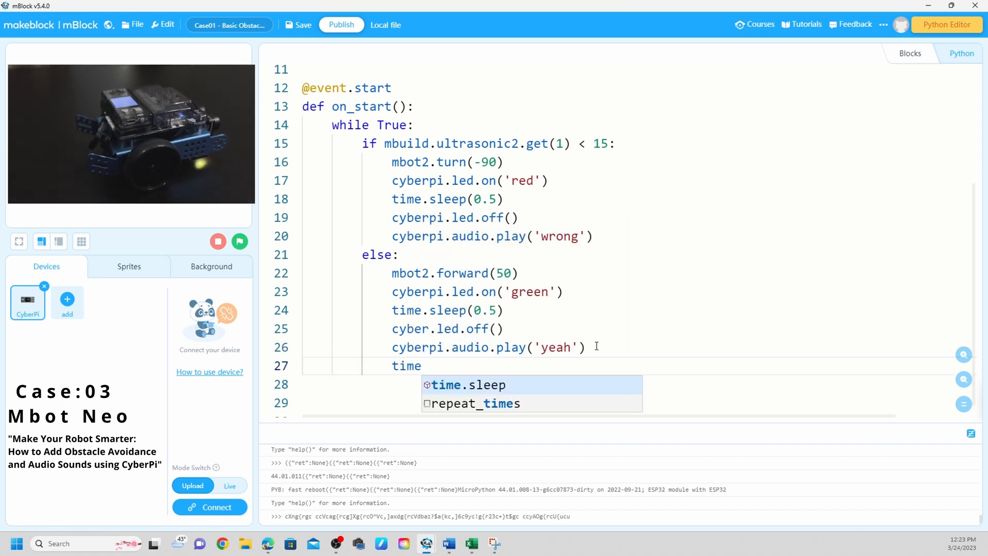
pyautogui.click(467, 384)
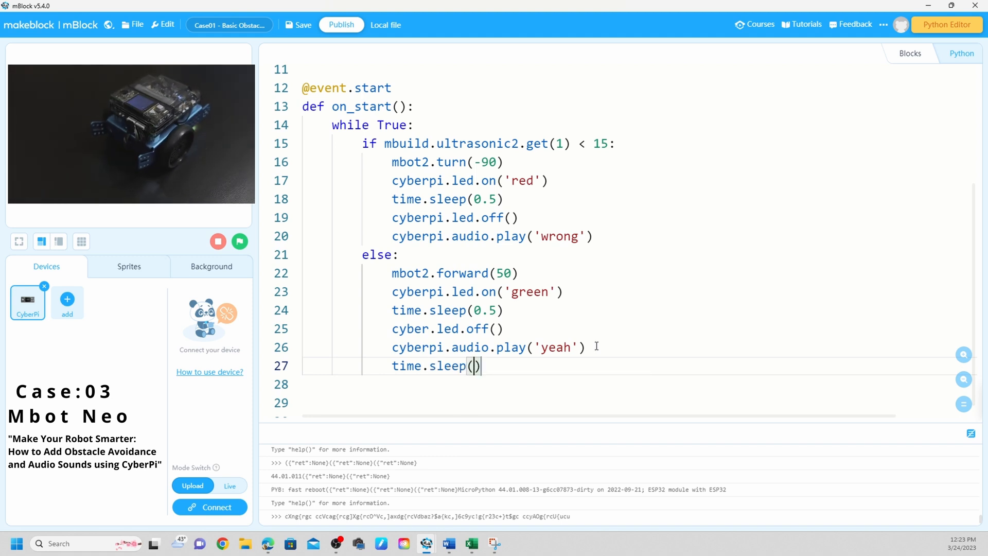
pyautogui.write('0.1')
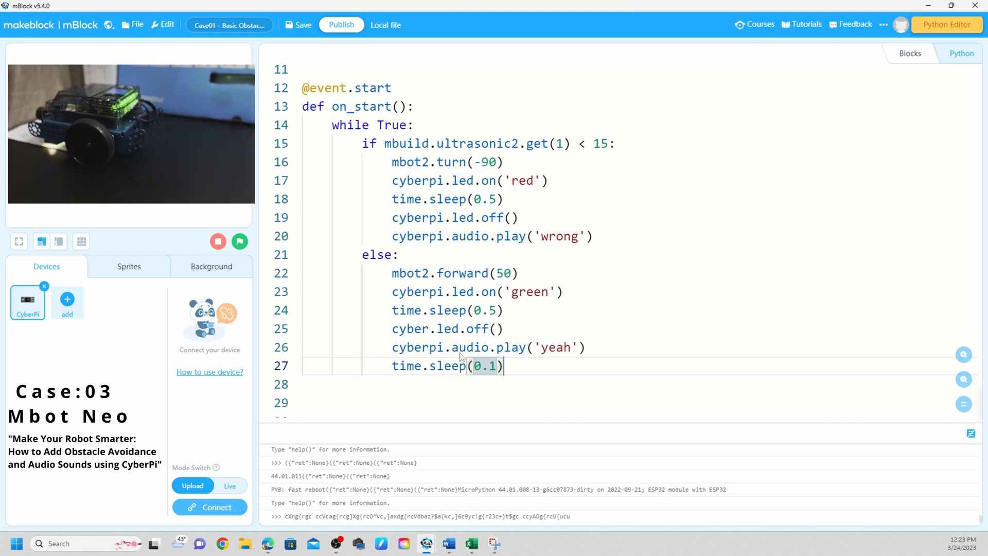
# Connect the robot, upload, fix the NameError by correcting line 25 to cyberpi.led.off(), and upload again.
pyautogui.click(217, 507)
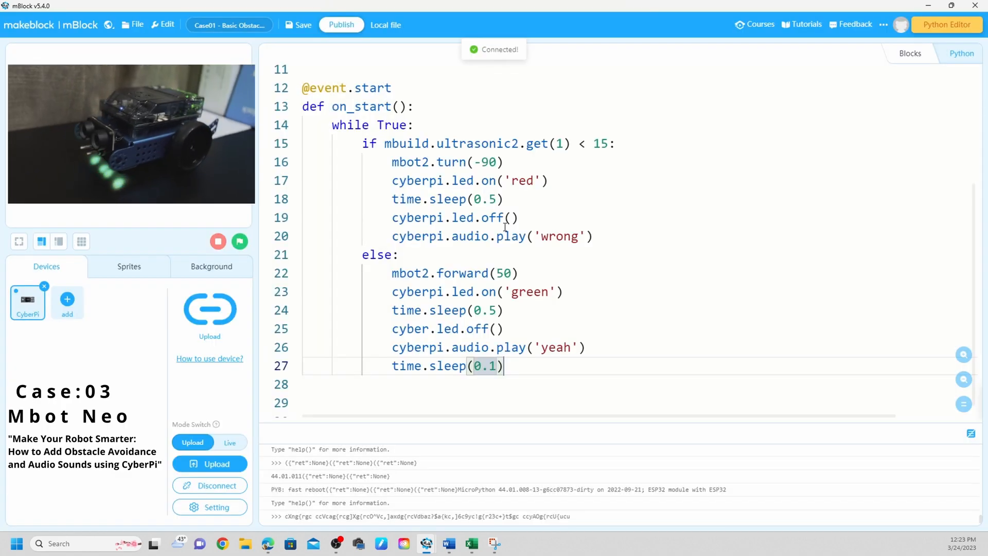
pyautogui.click(209, 464)
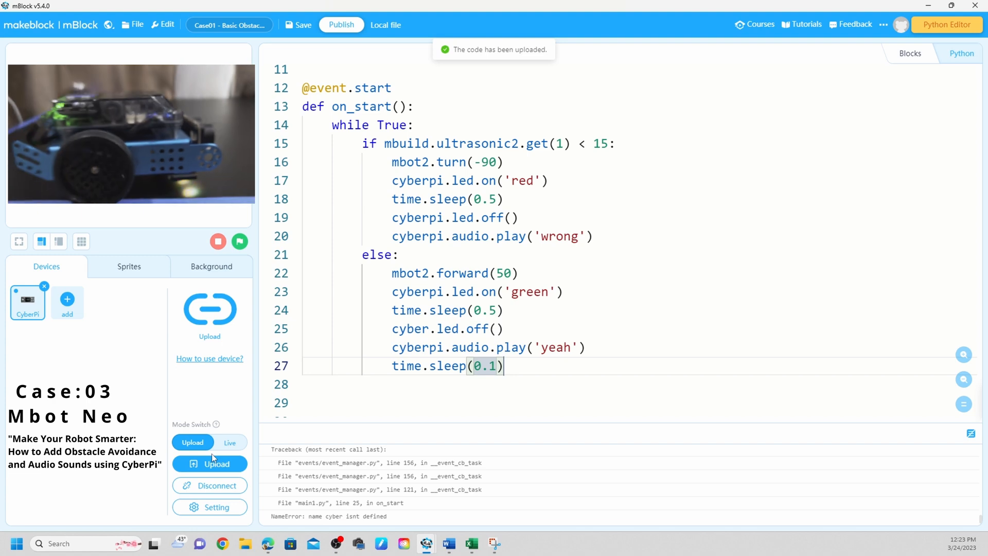
pyautogui.click(210, 465)
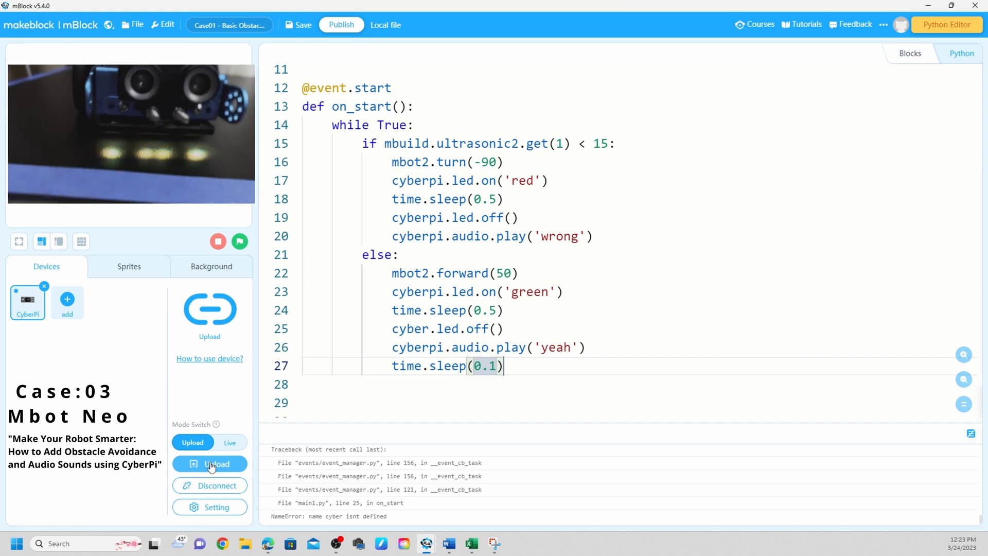
pyautogui.click(209, 464)
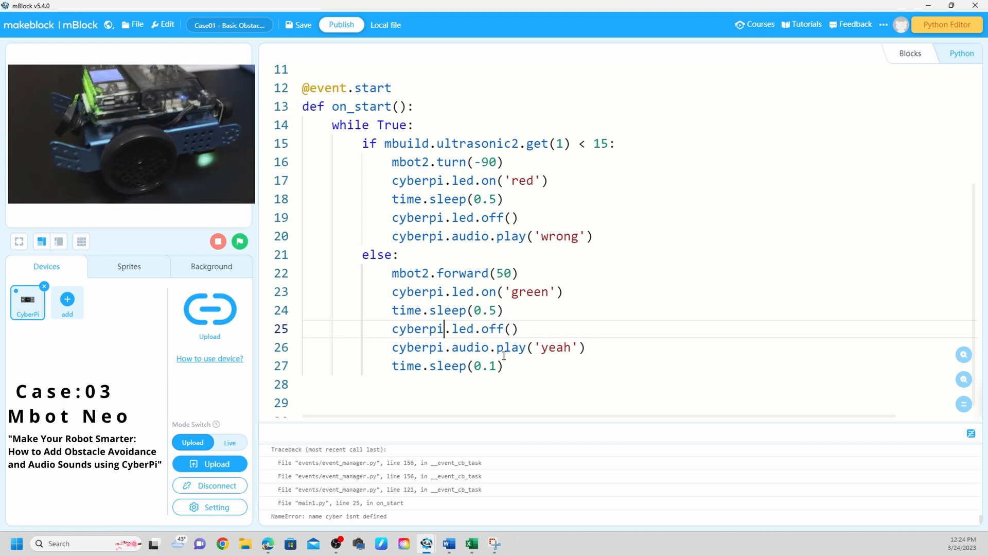
pyautogui.click(209, 465)
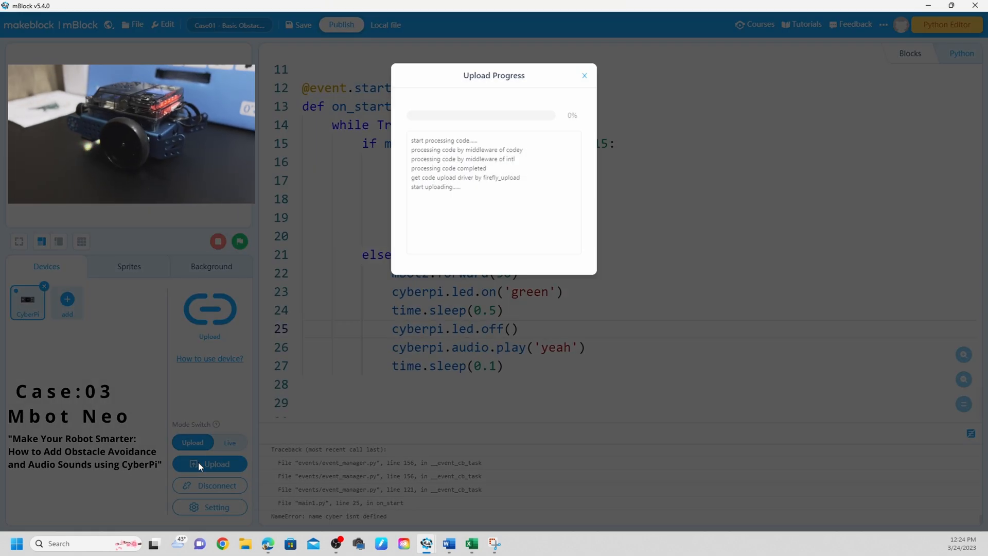